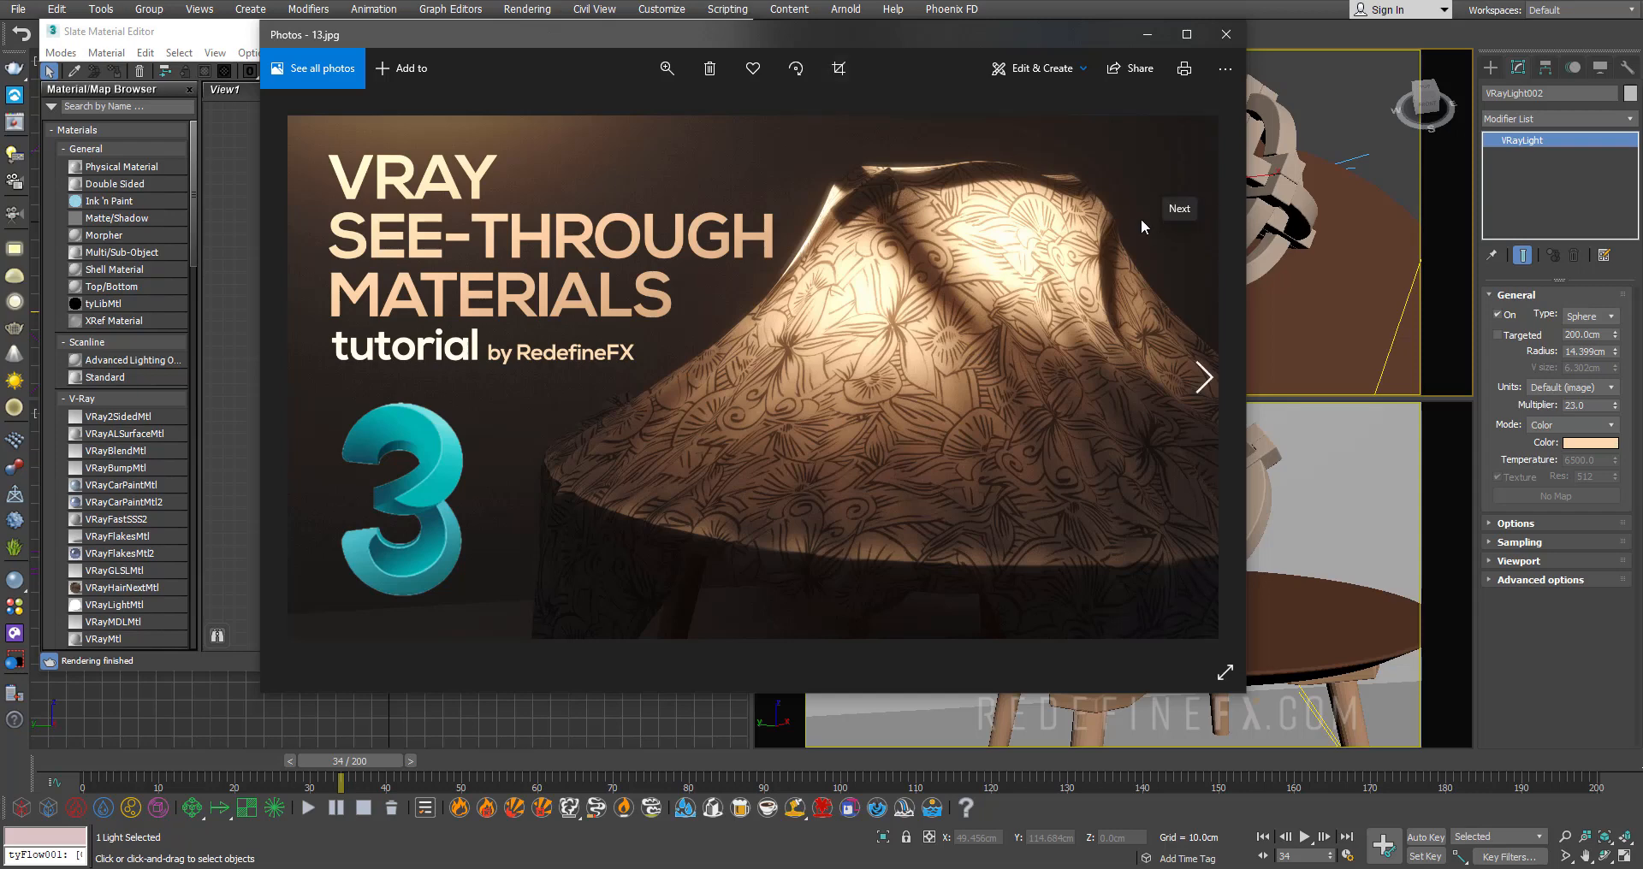
pyautogui.moveTo(867, 67)
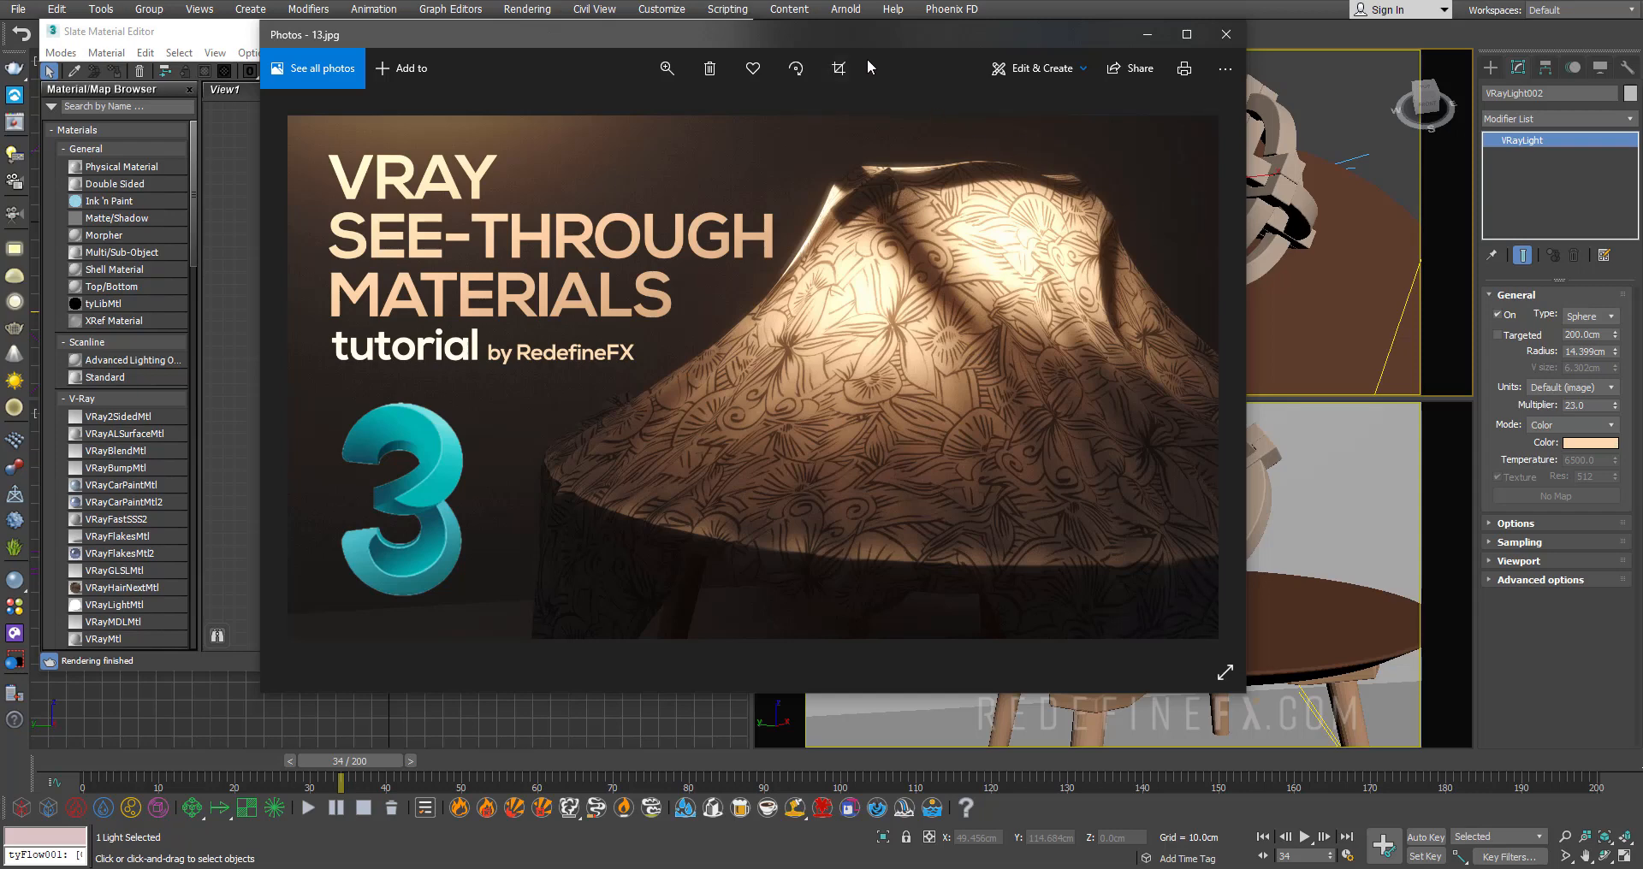
pyautogui.moveTo(676, 380)
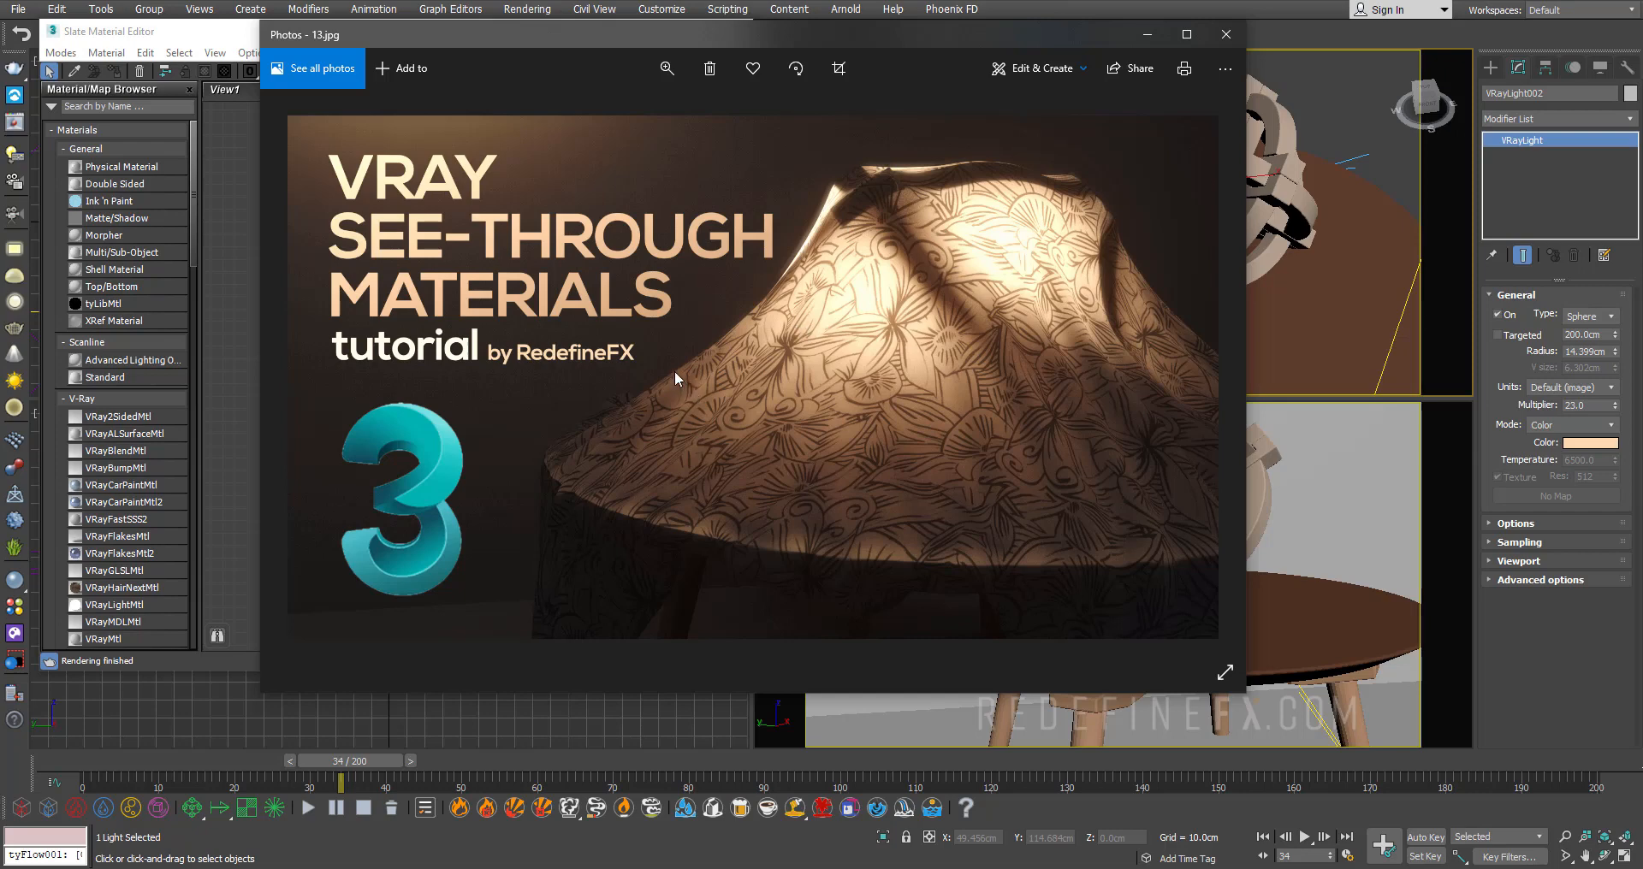
pyautogui.moveTo(795, 375)
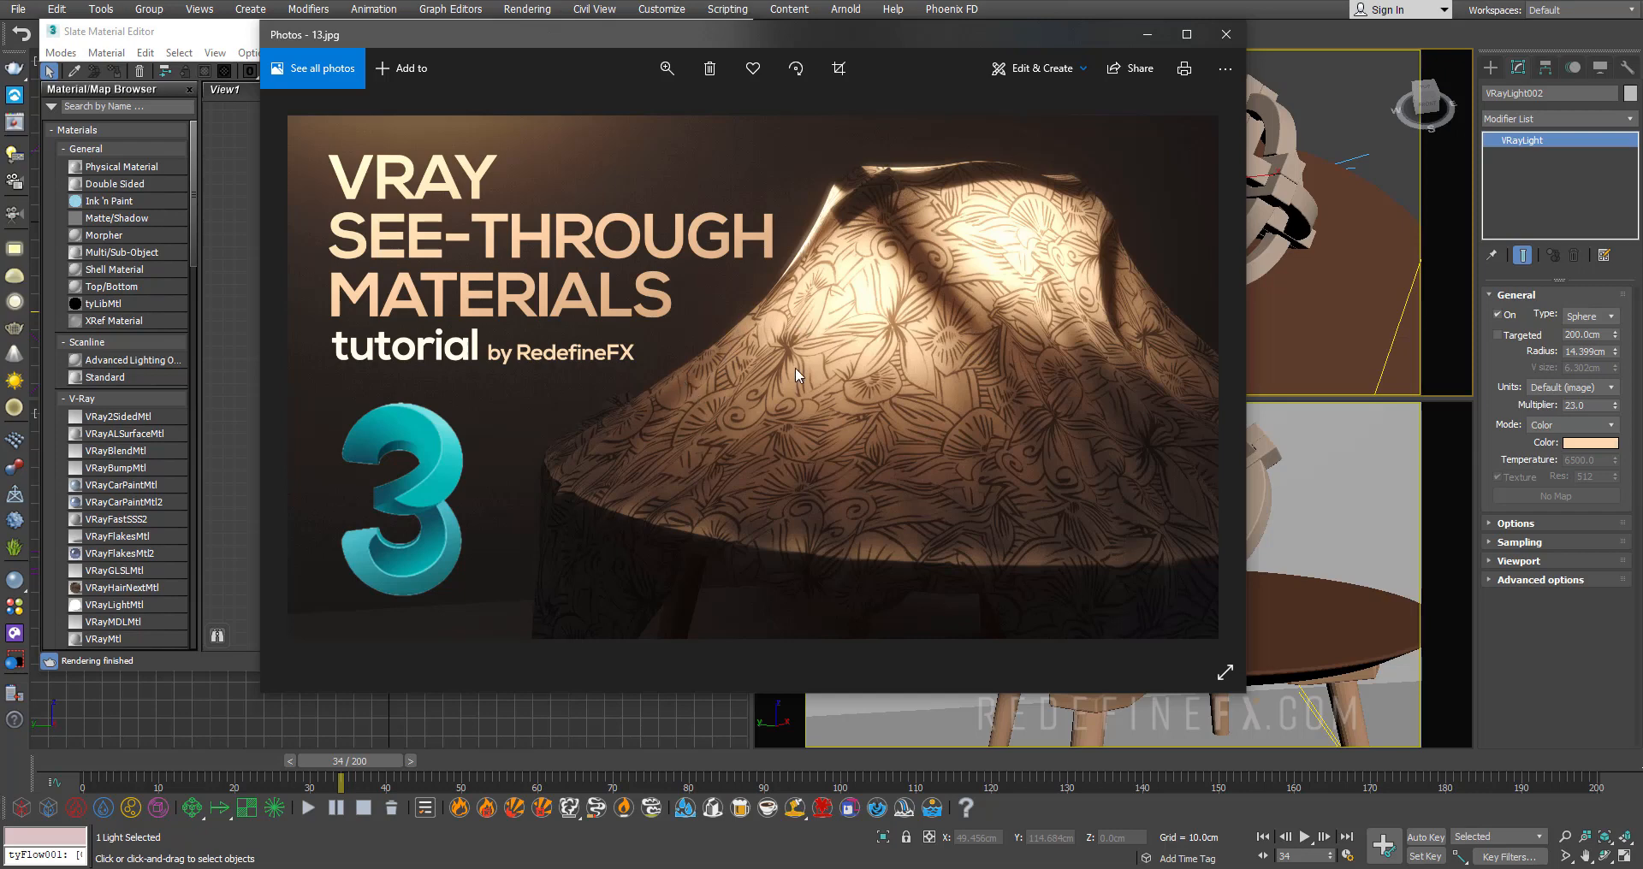
# - Close the reference photo viewer, returning to the cloth-stool scene in 3ds Max
pyautogui.click(1226, 35)
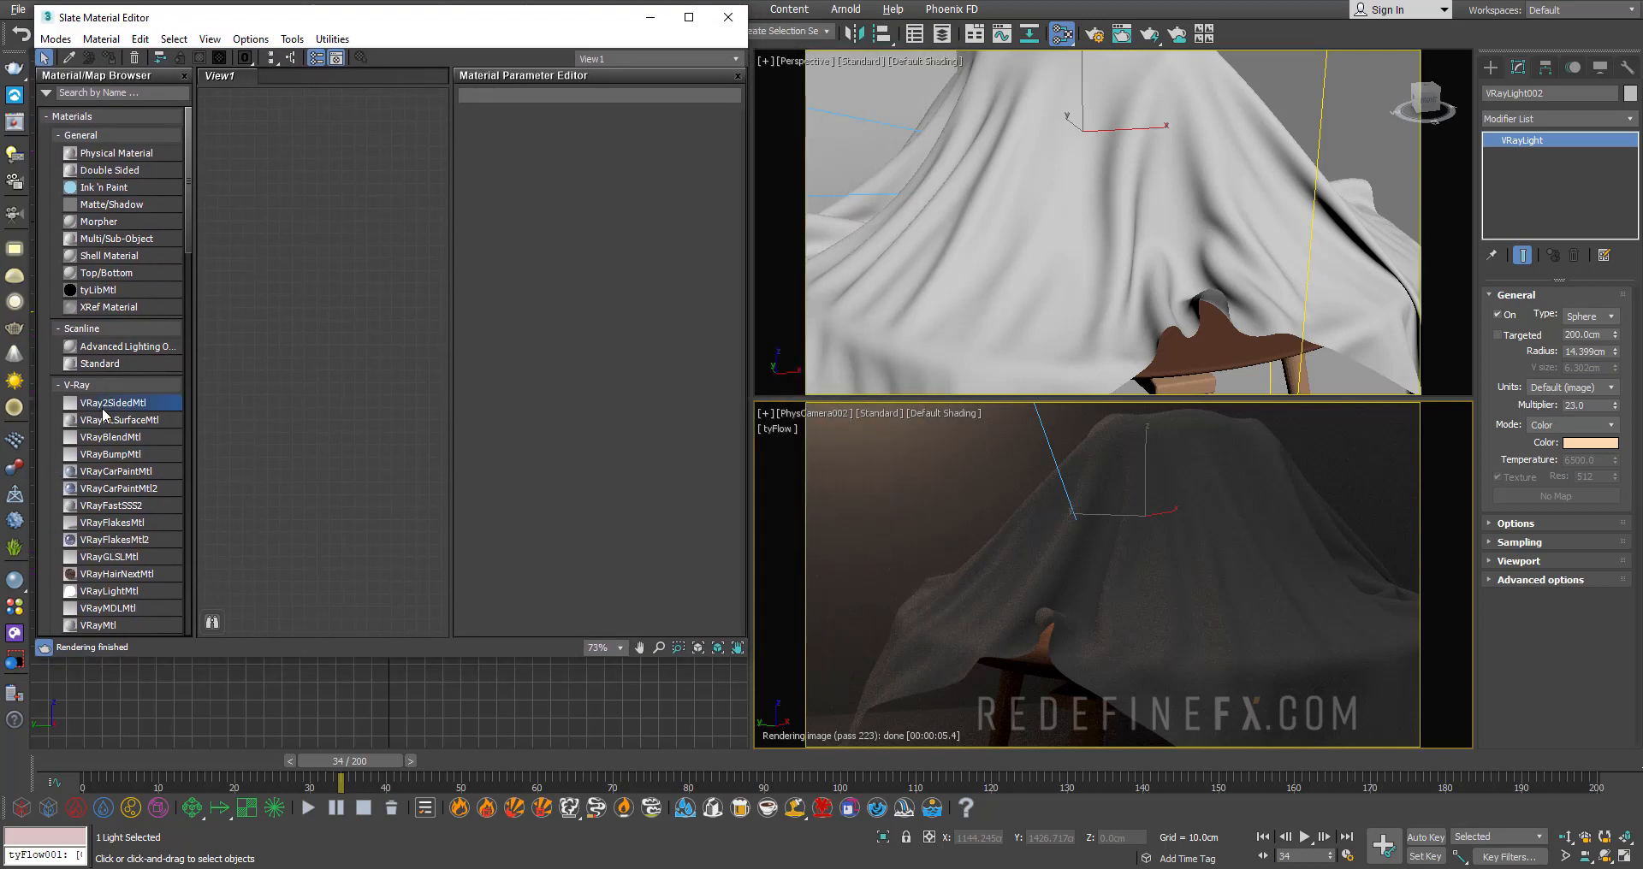
# - Add a VRay2SidedMtl node and wire a new VRayMtl into its frontMtl slot
pyautogui.moveTo(116, 402); pyautogui.dragTo(283, 315)
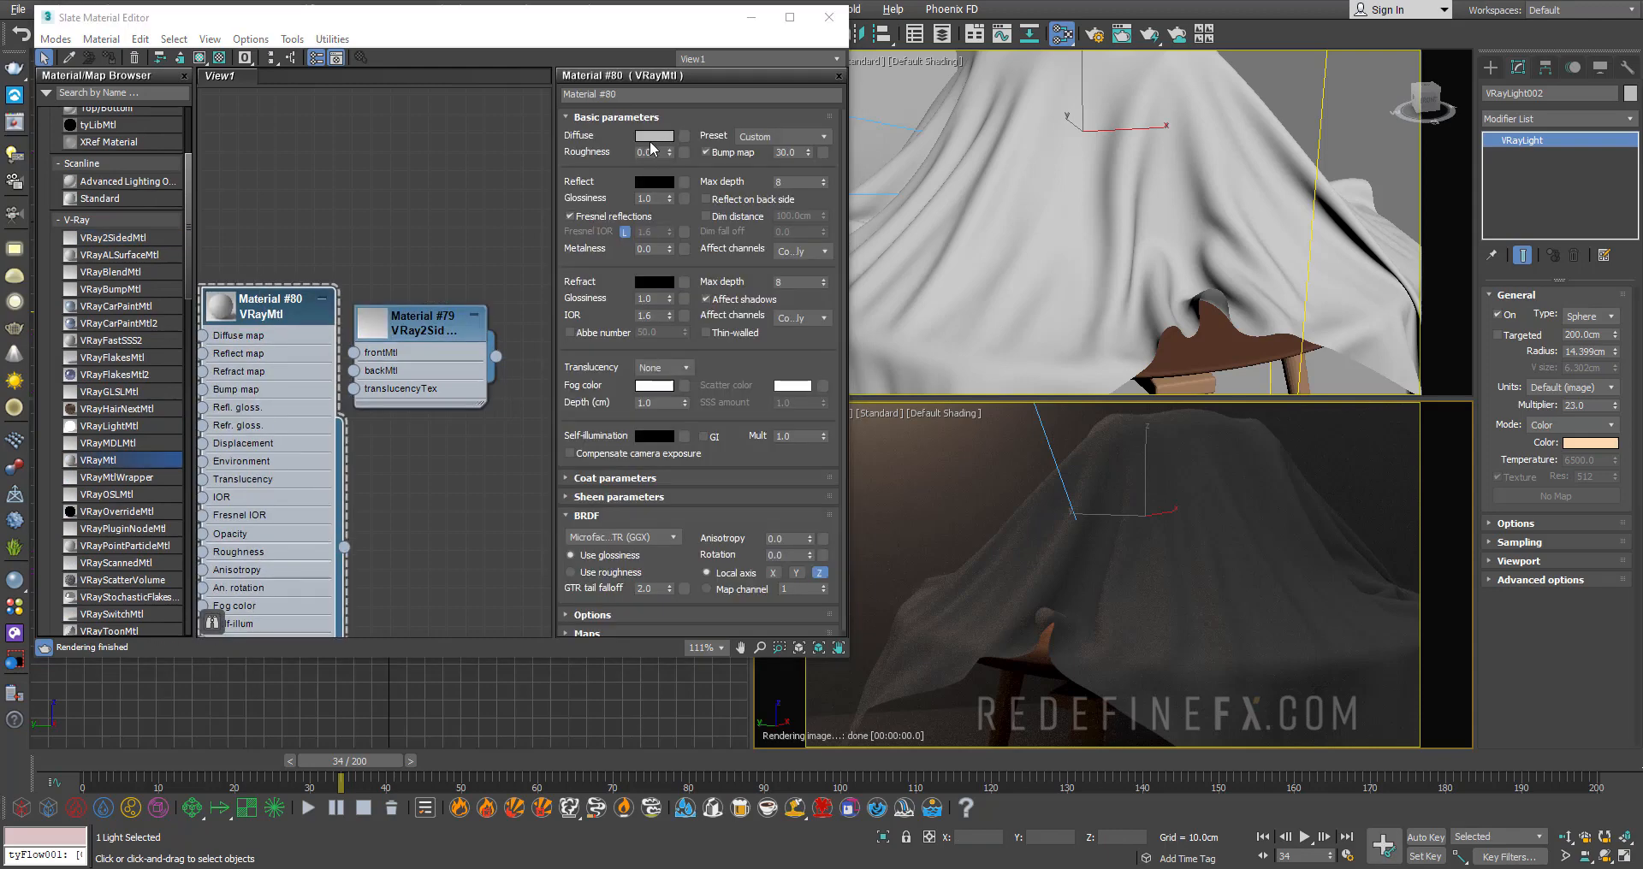
pyautogui.click(652, 137)
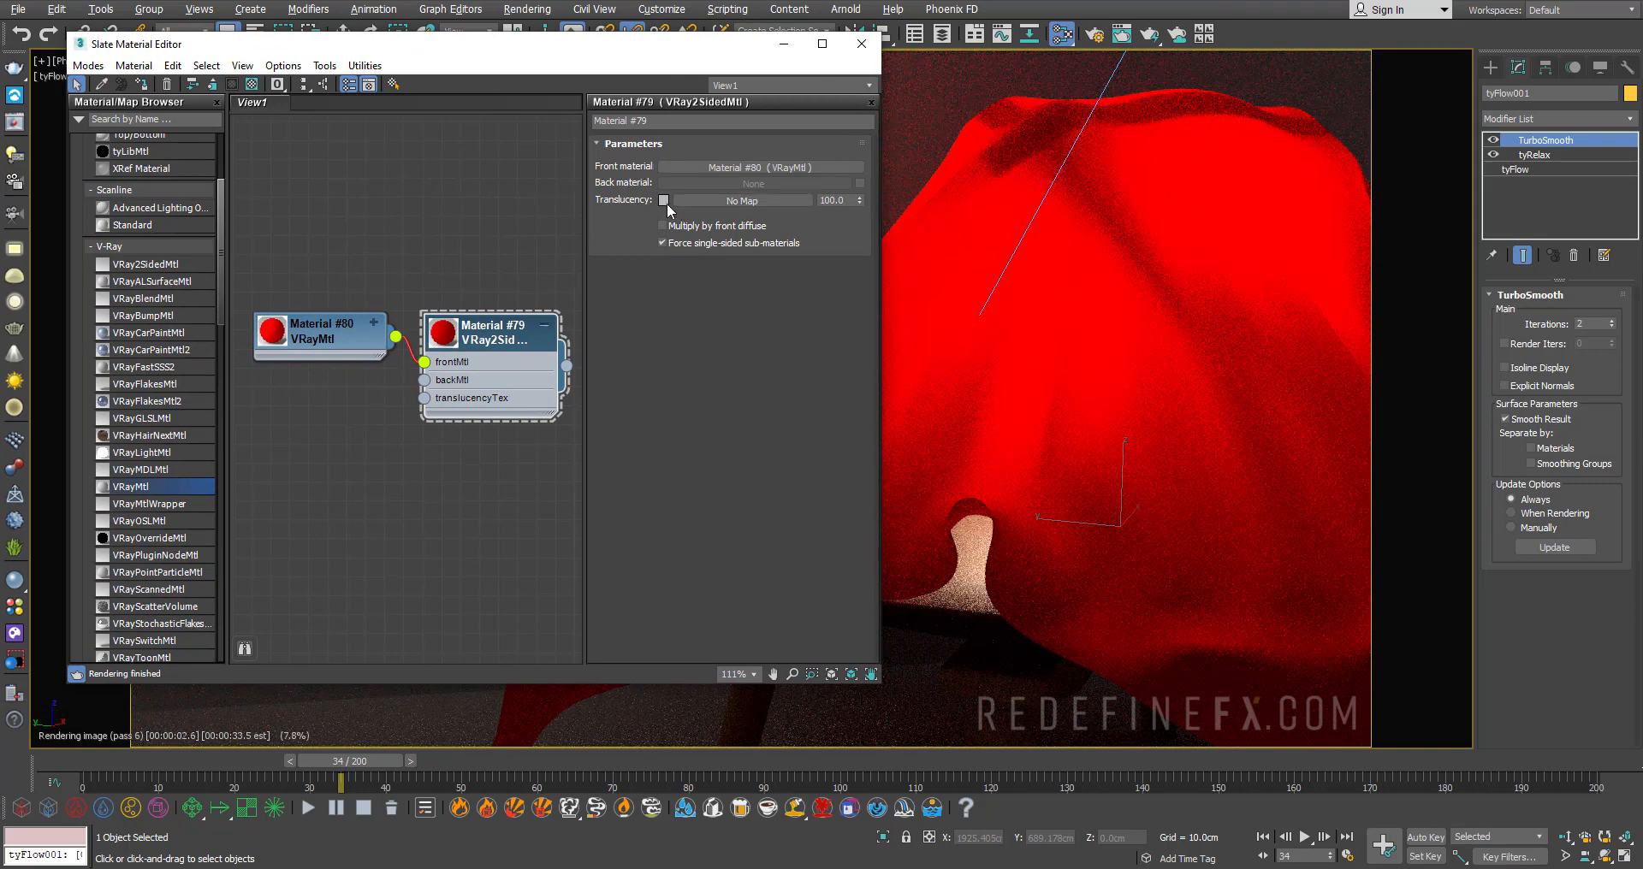
# - Make the front VRayMtl diffuse red and add a second VRayMtl (Material #81)
pyautogui.click(664, 200)
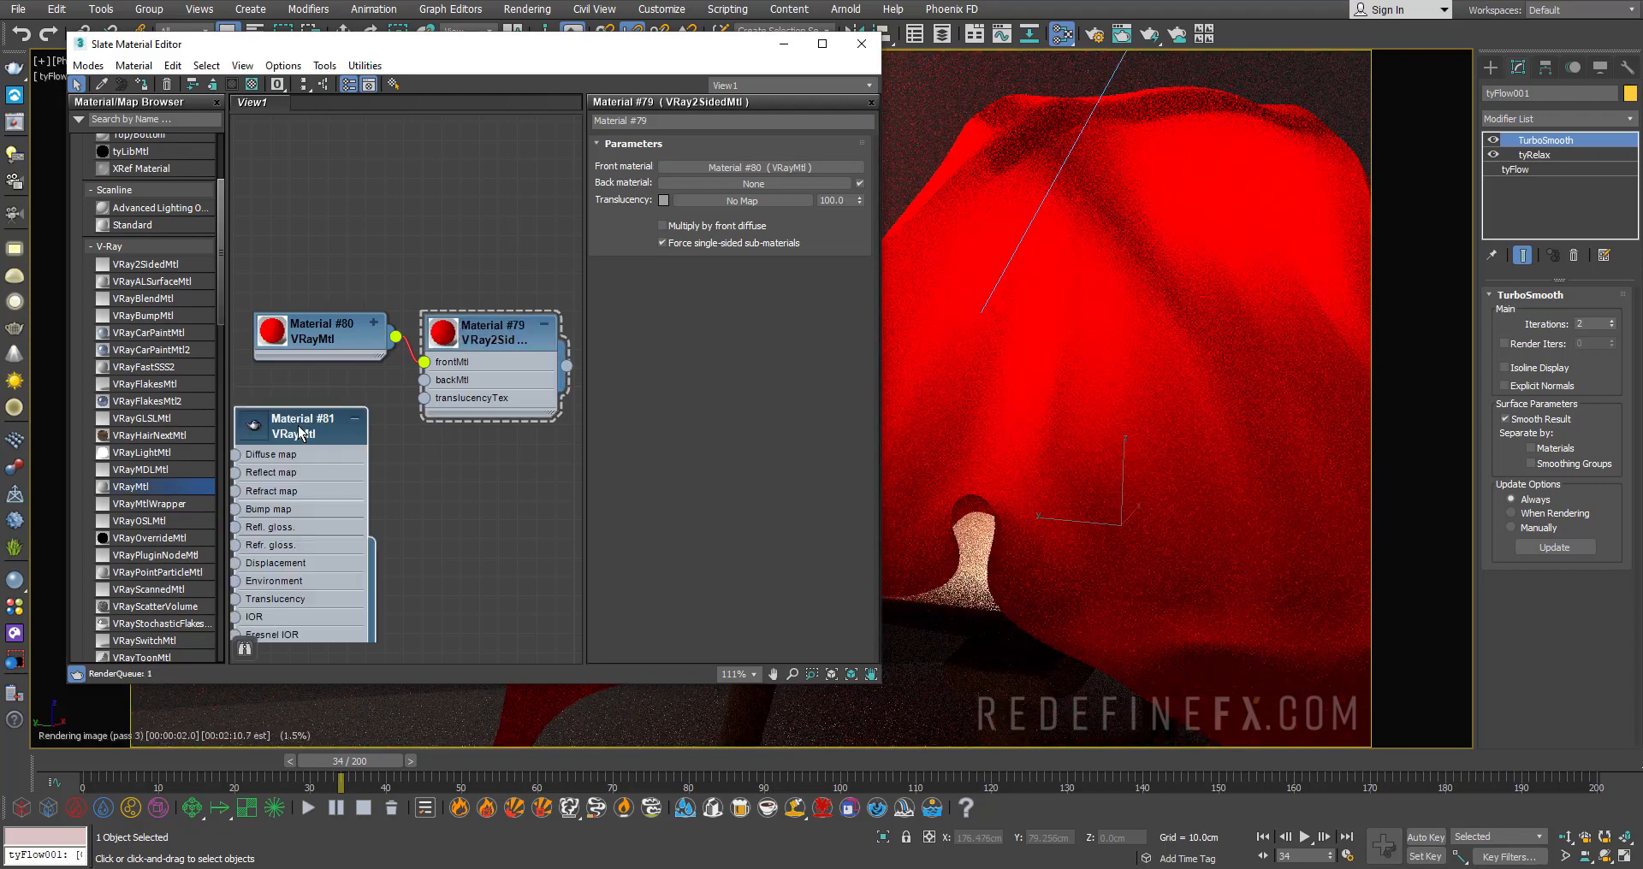
# - Give Material #81 a light blue diffuse as backMtl and set Translucency to white
pyautogui.click(301, 428)
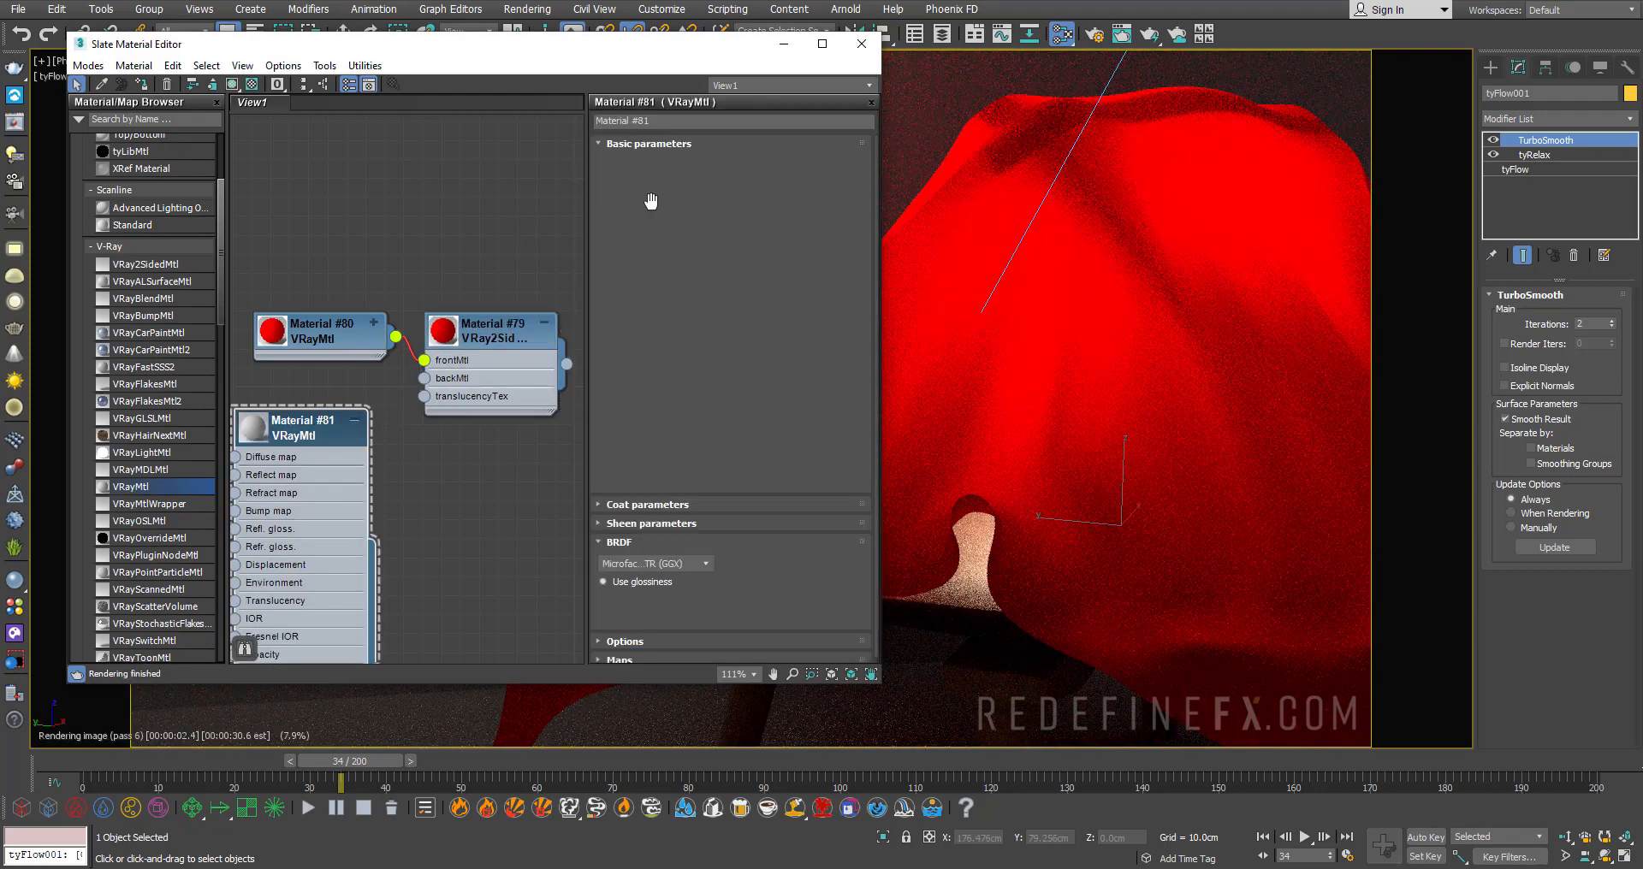
pyautogui.click(687, 162)
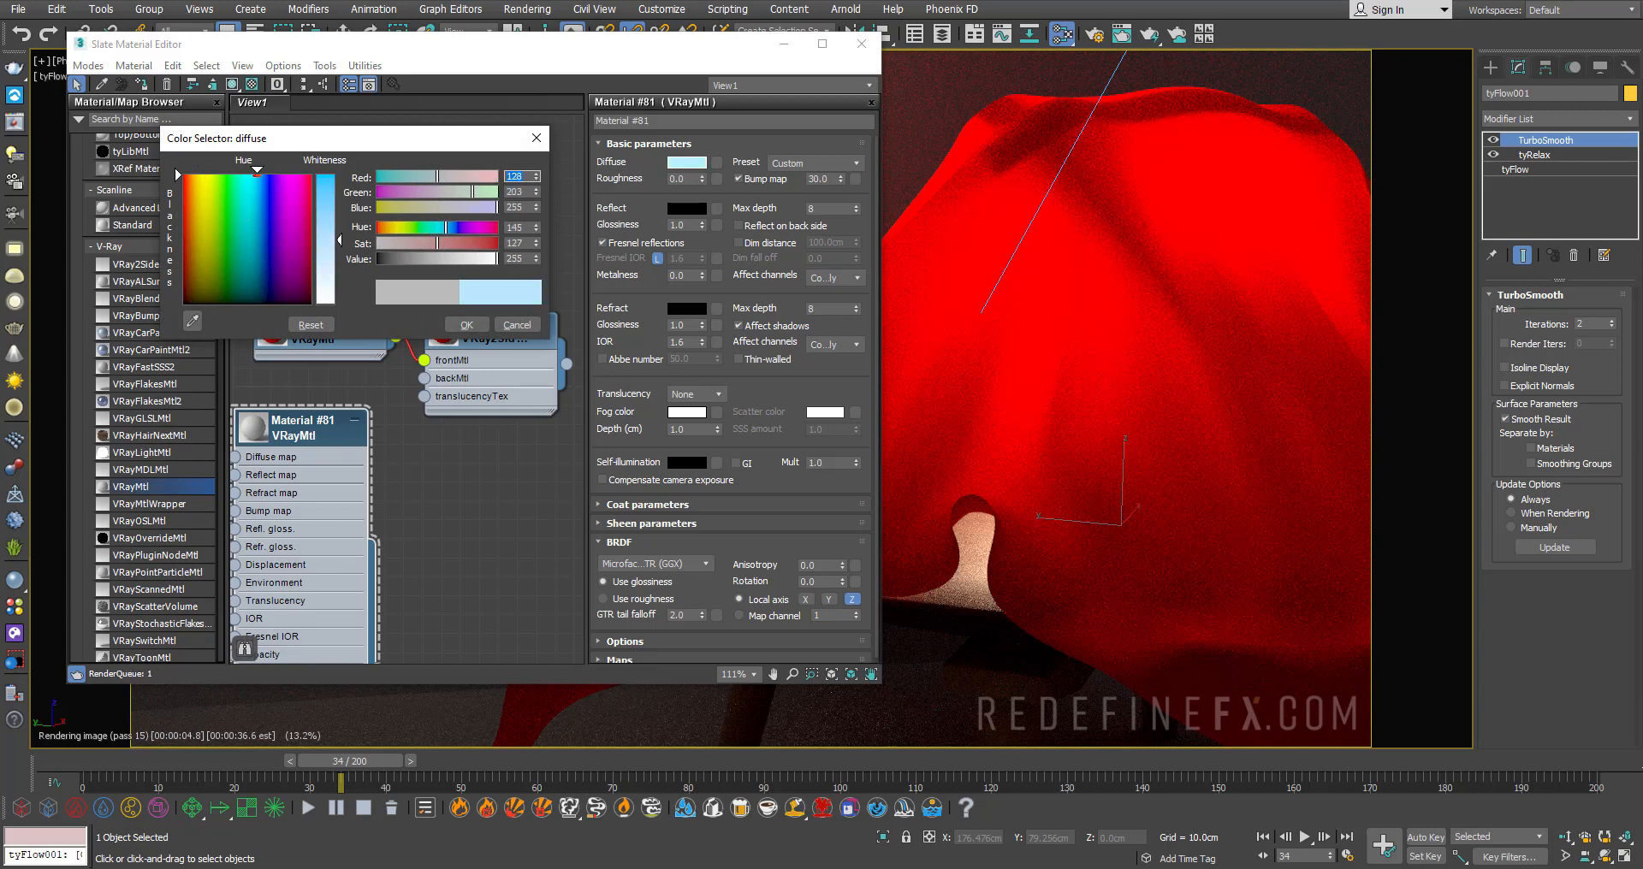
pyautogui.click(465, 323)
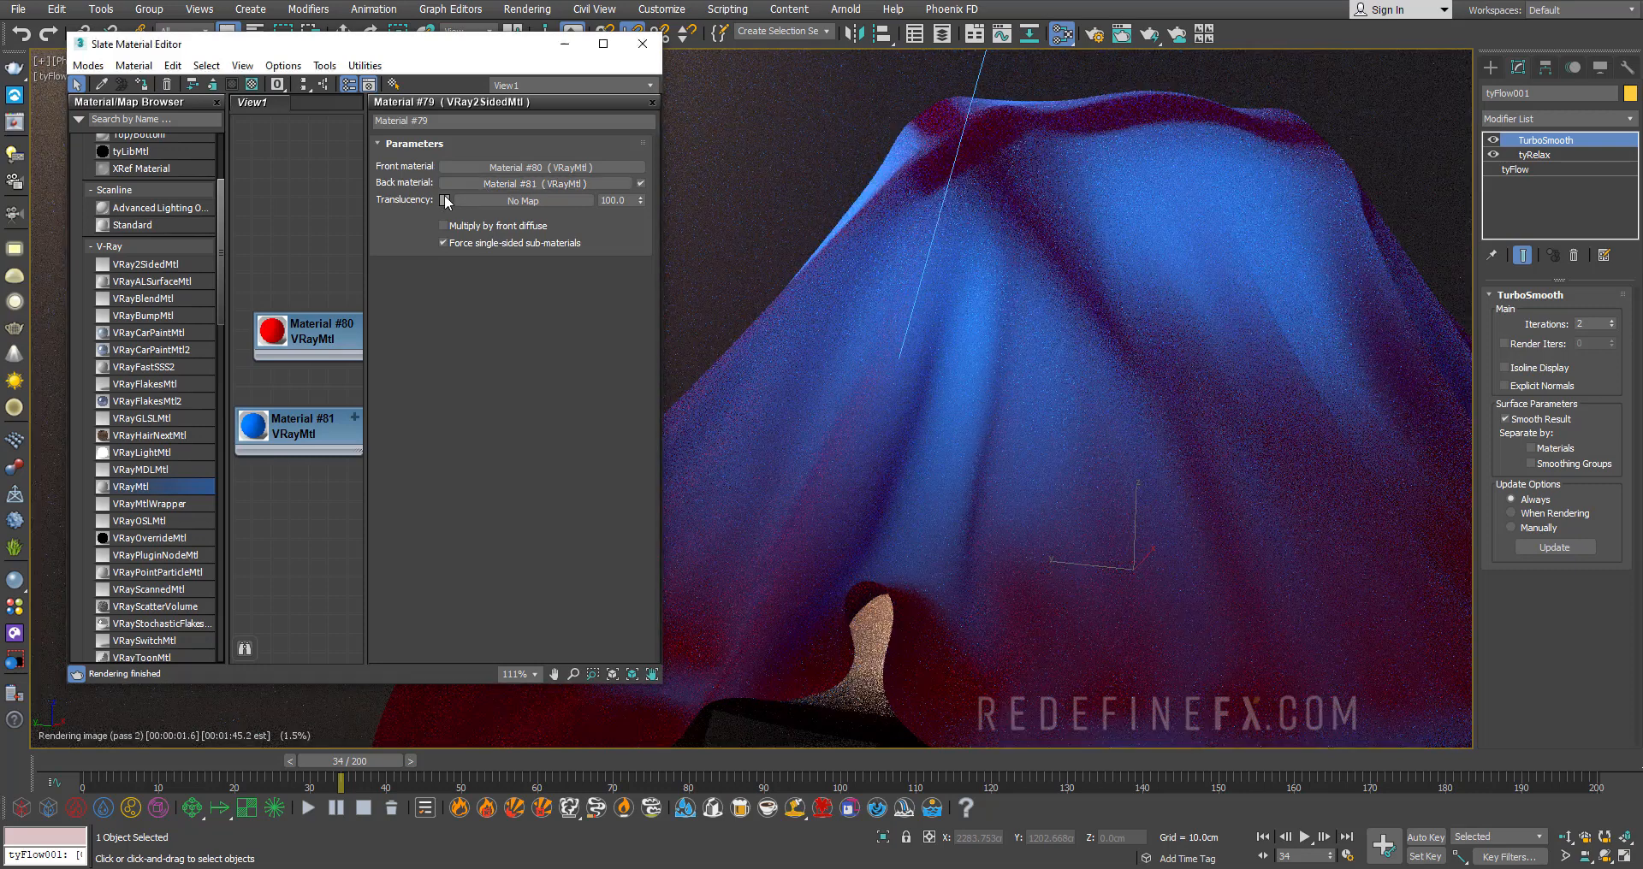
pyautogui.click(445, 200)
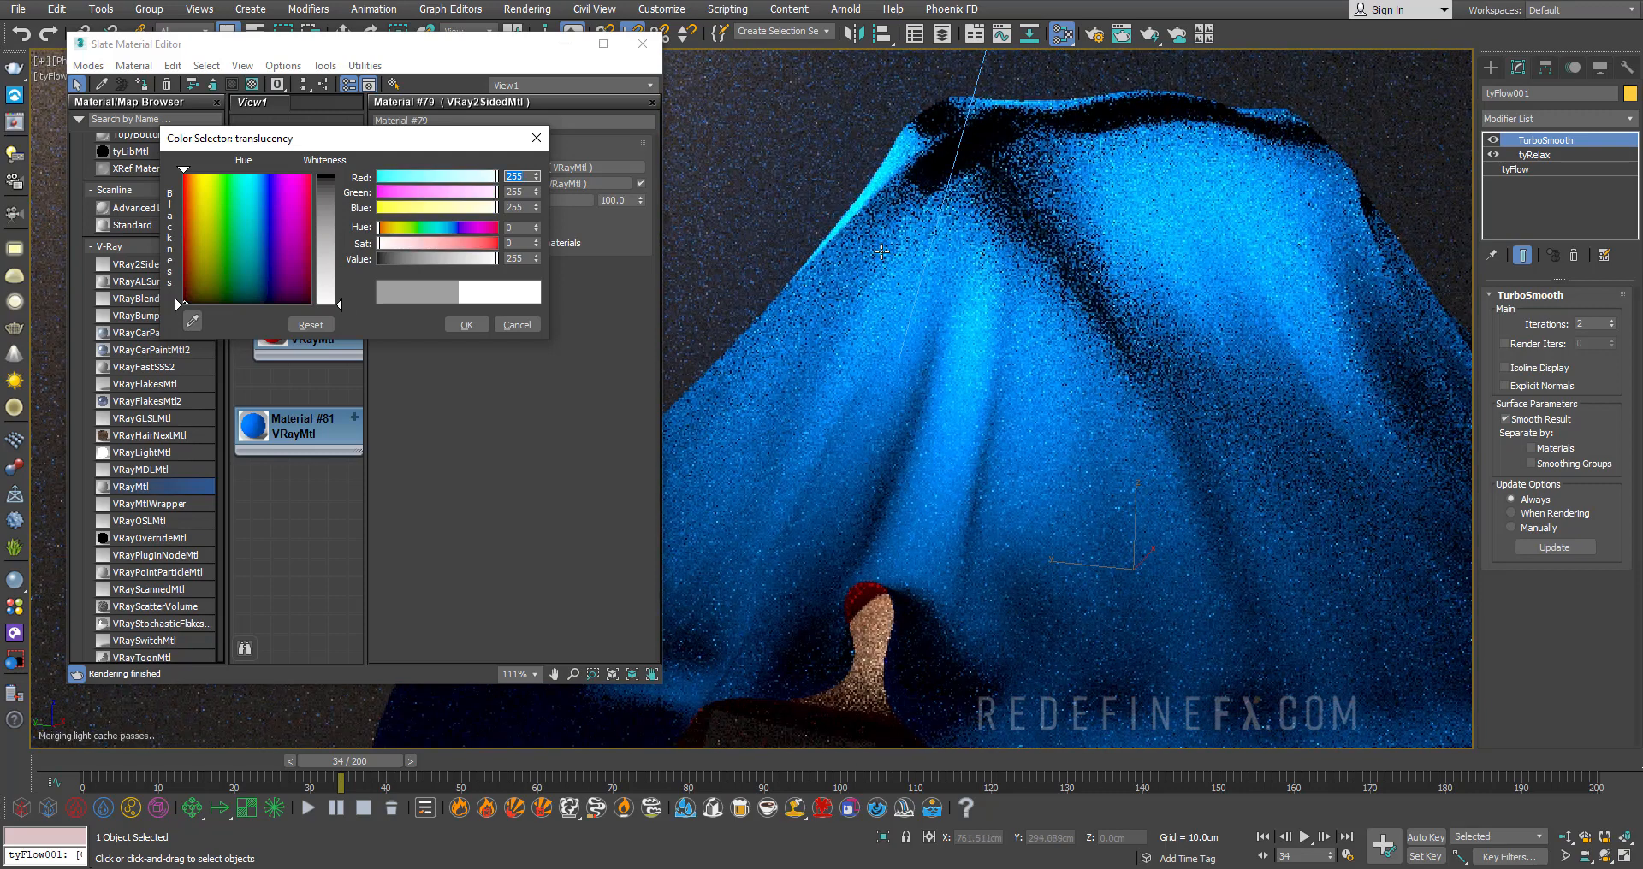
# - Set Material #80's Reflect colour to light grey (218) and move on to Material #81
pyautogui.click(515, 325)
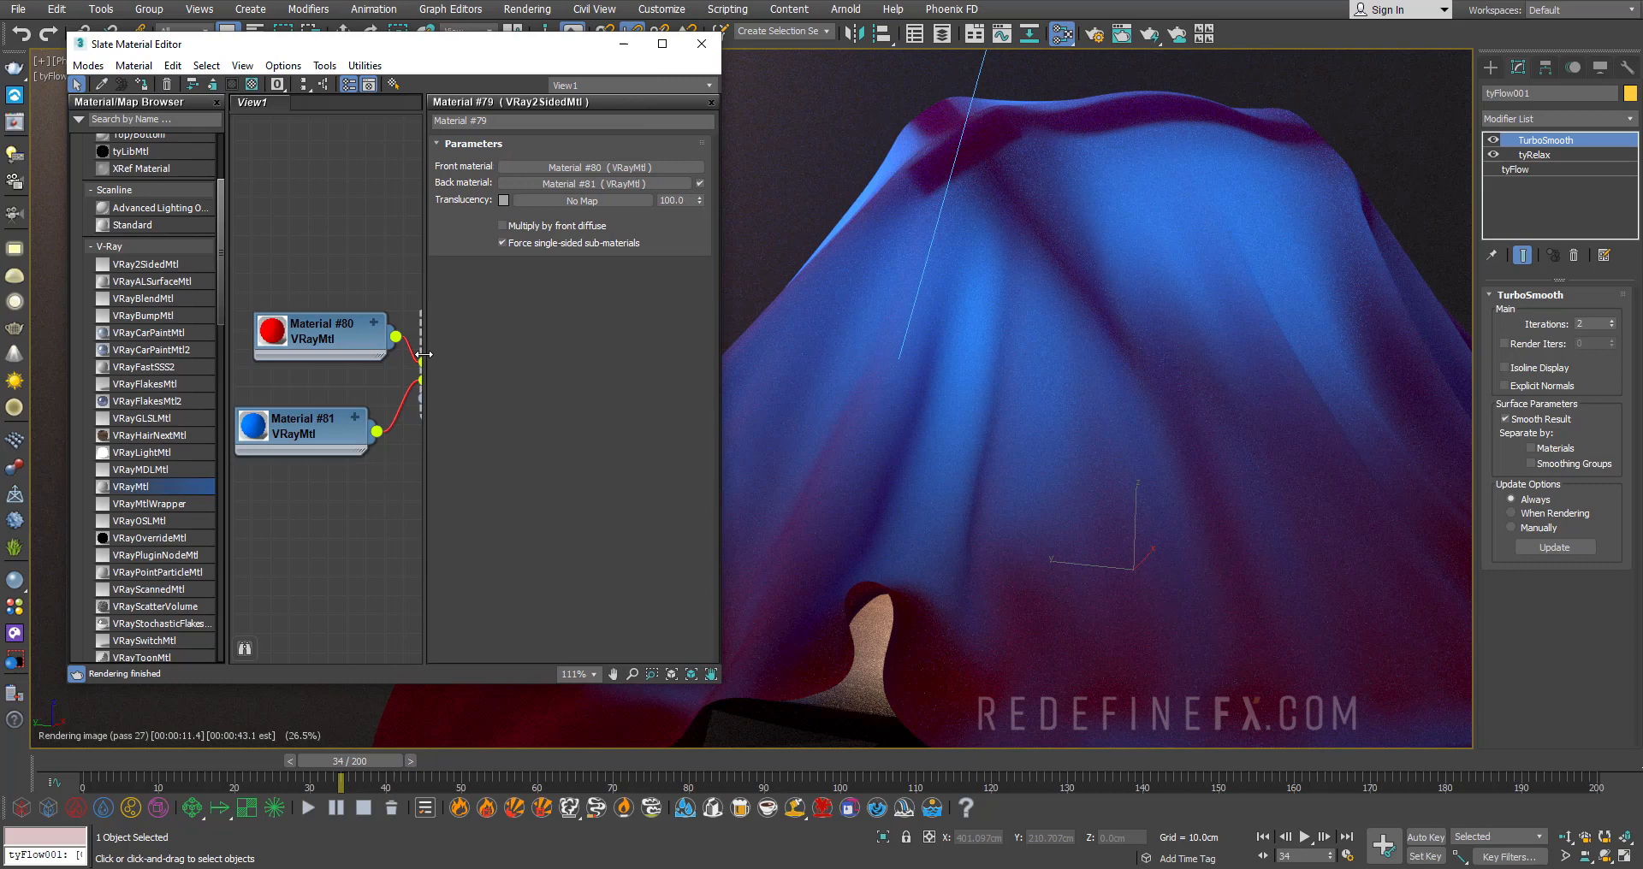
pyautogui.click(320, 331)
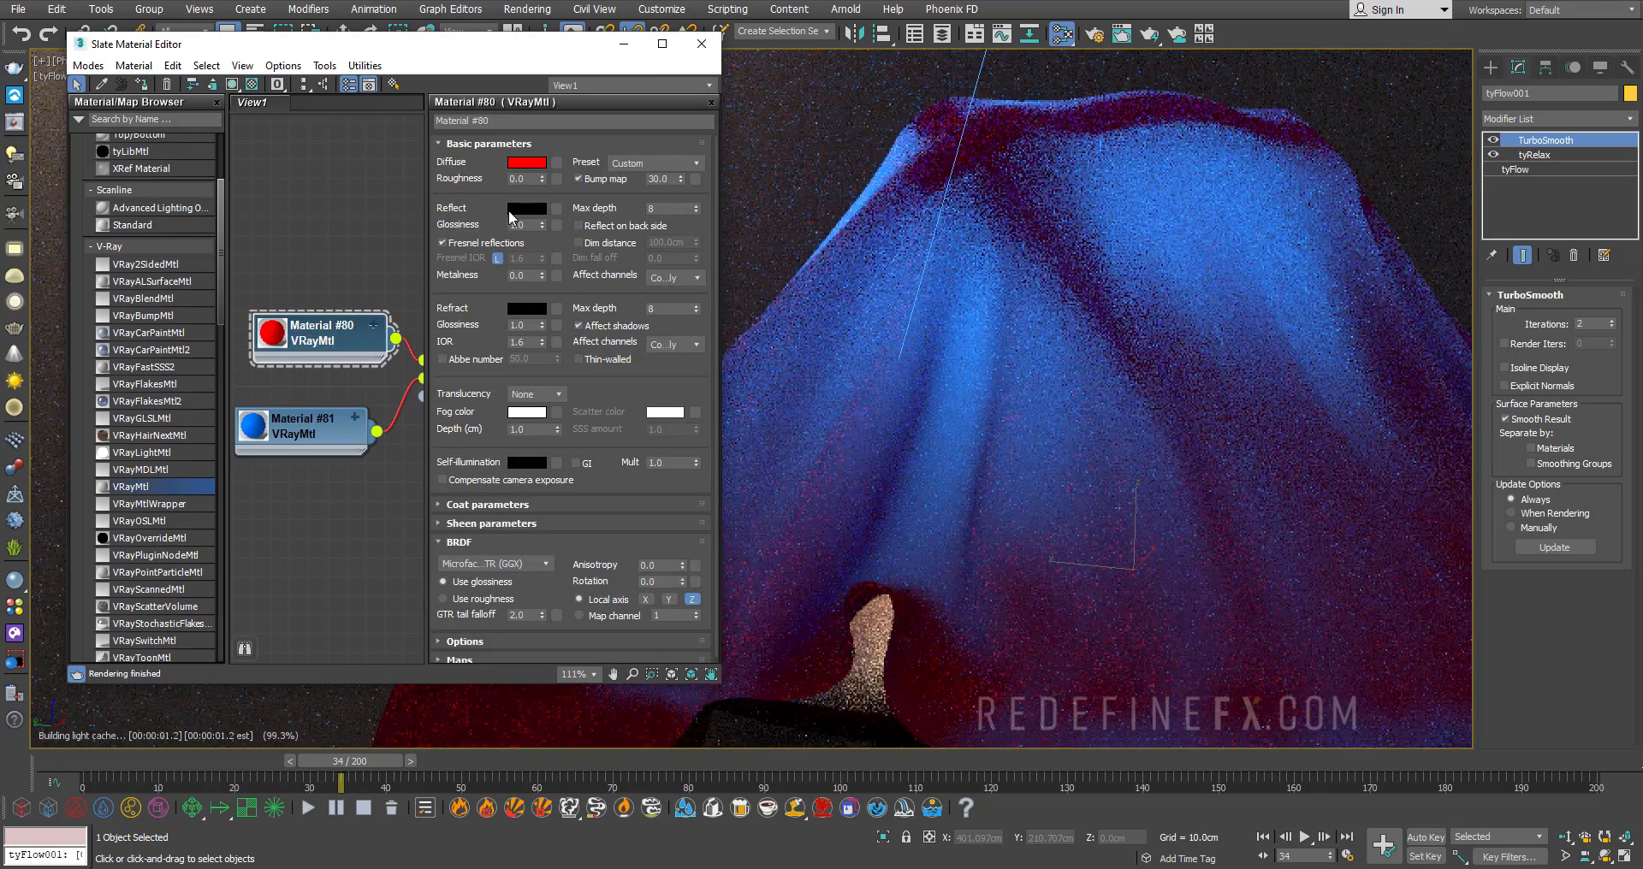
pyautogui.click(525, 207)
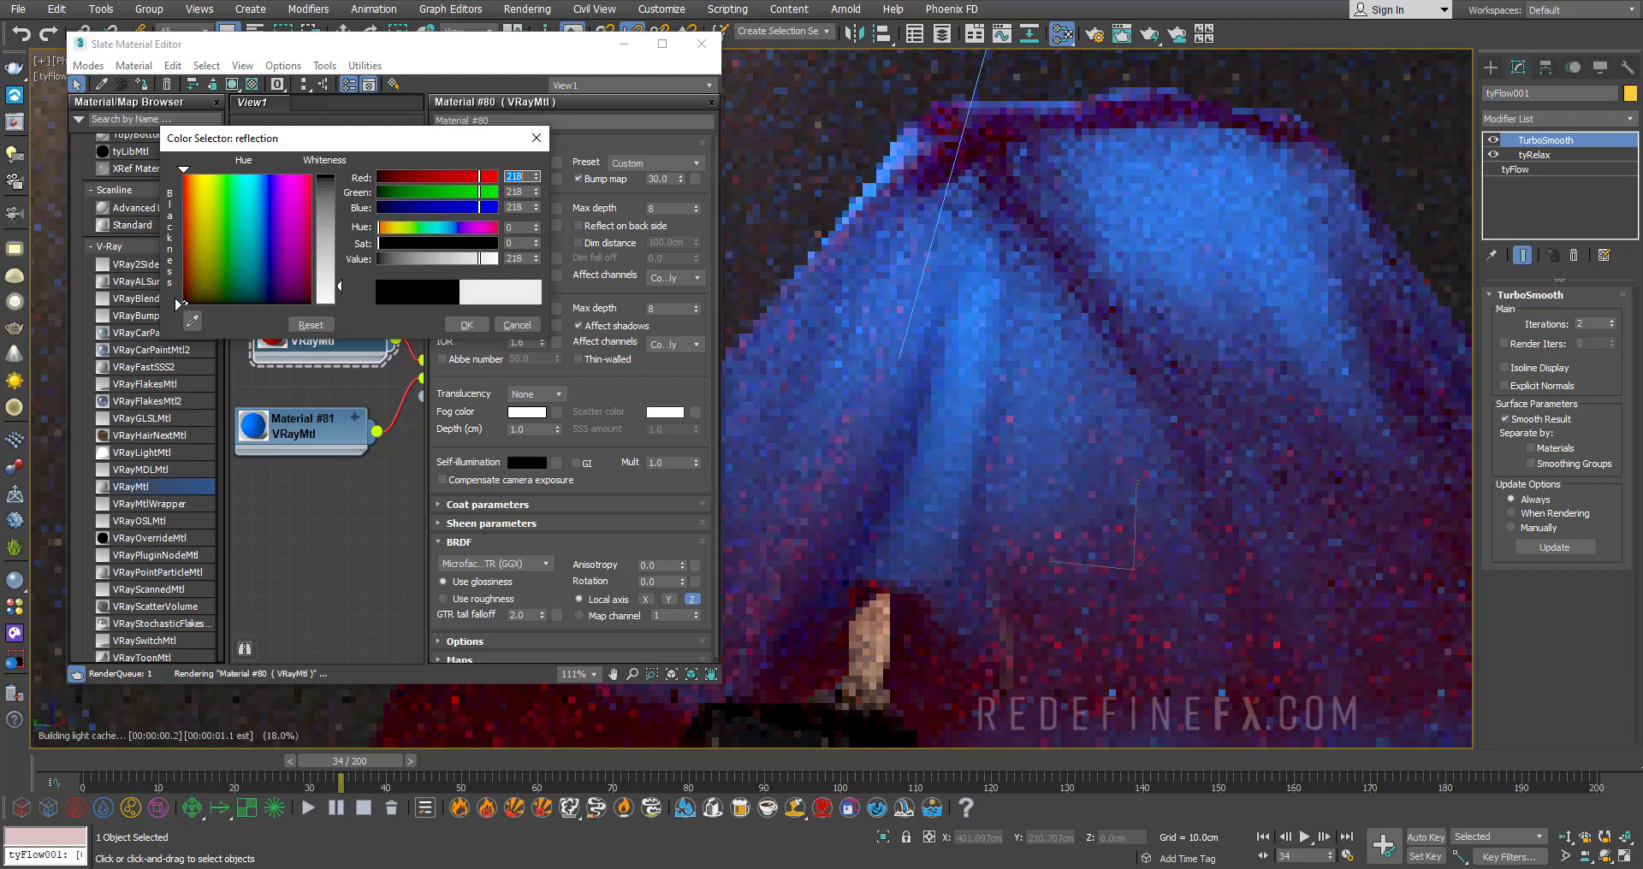
pyautogui.click(465, 325)
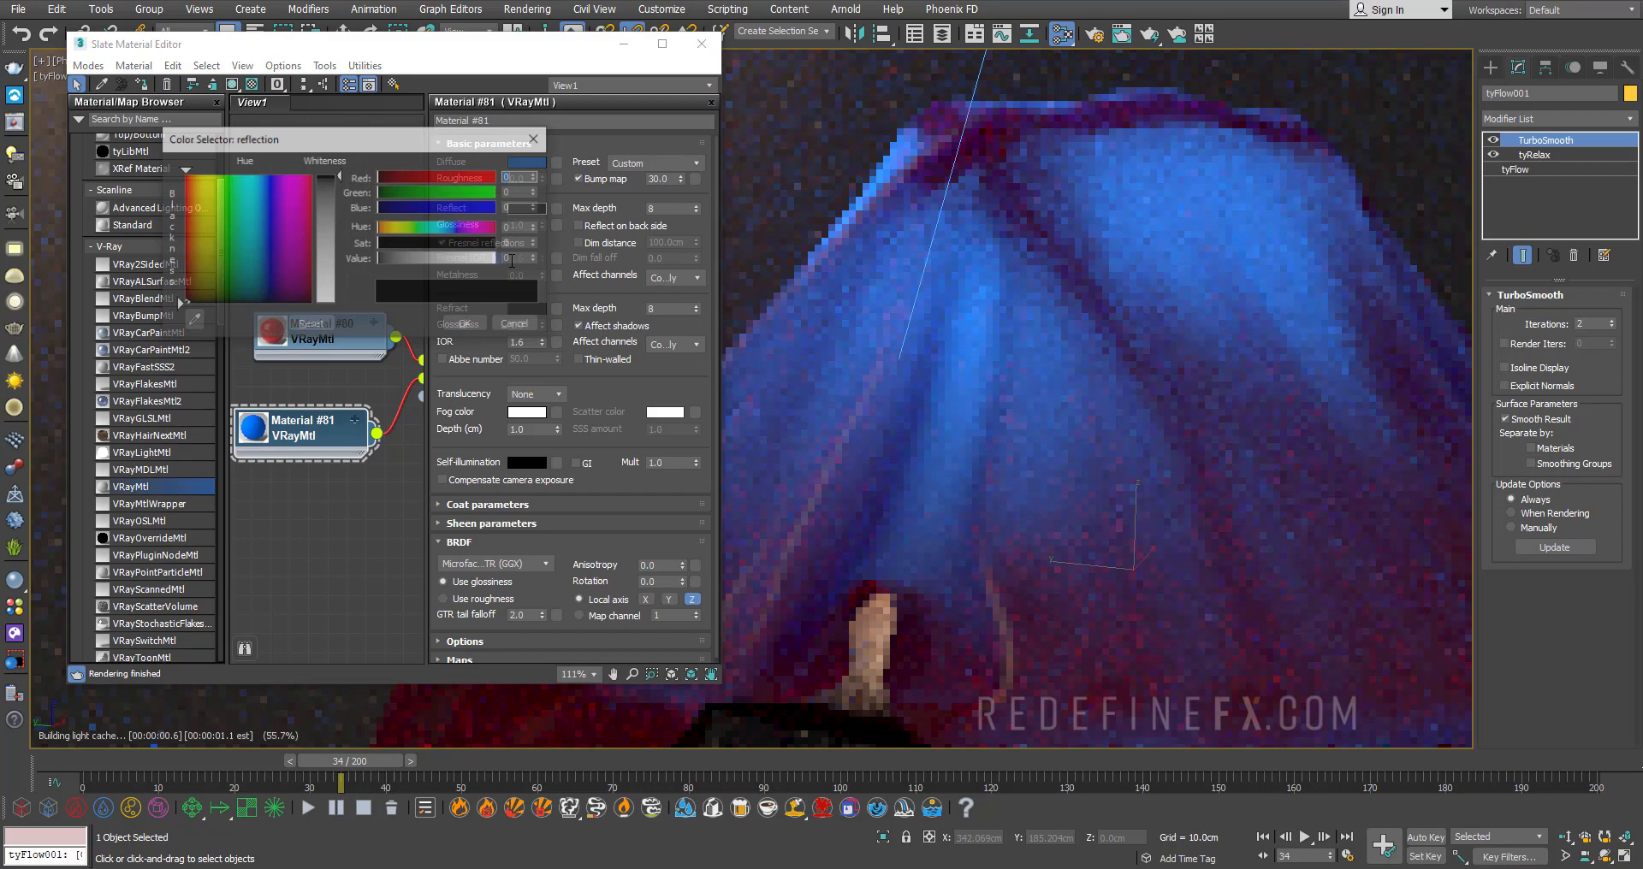
pyautogui.click(700, 44)
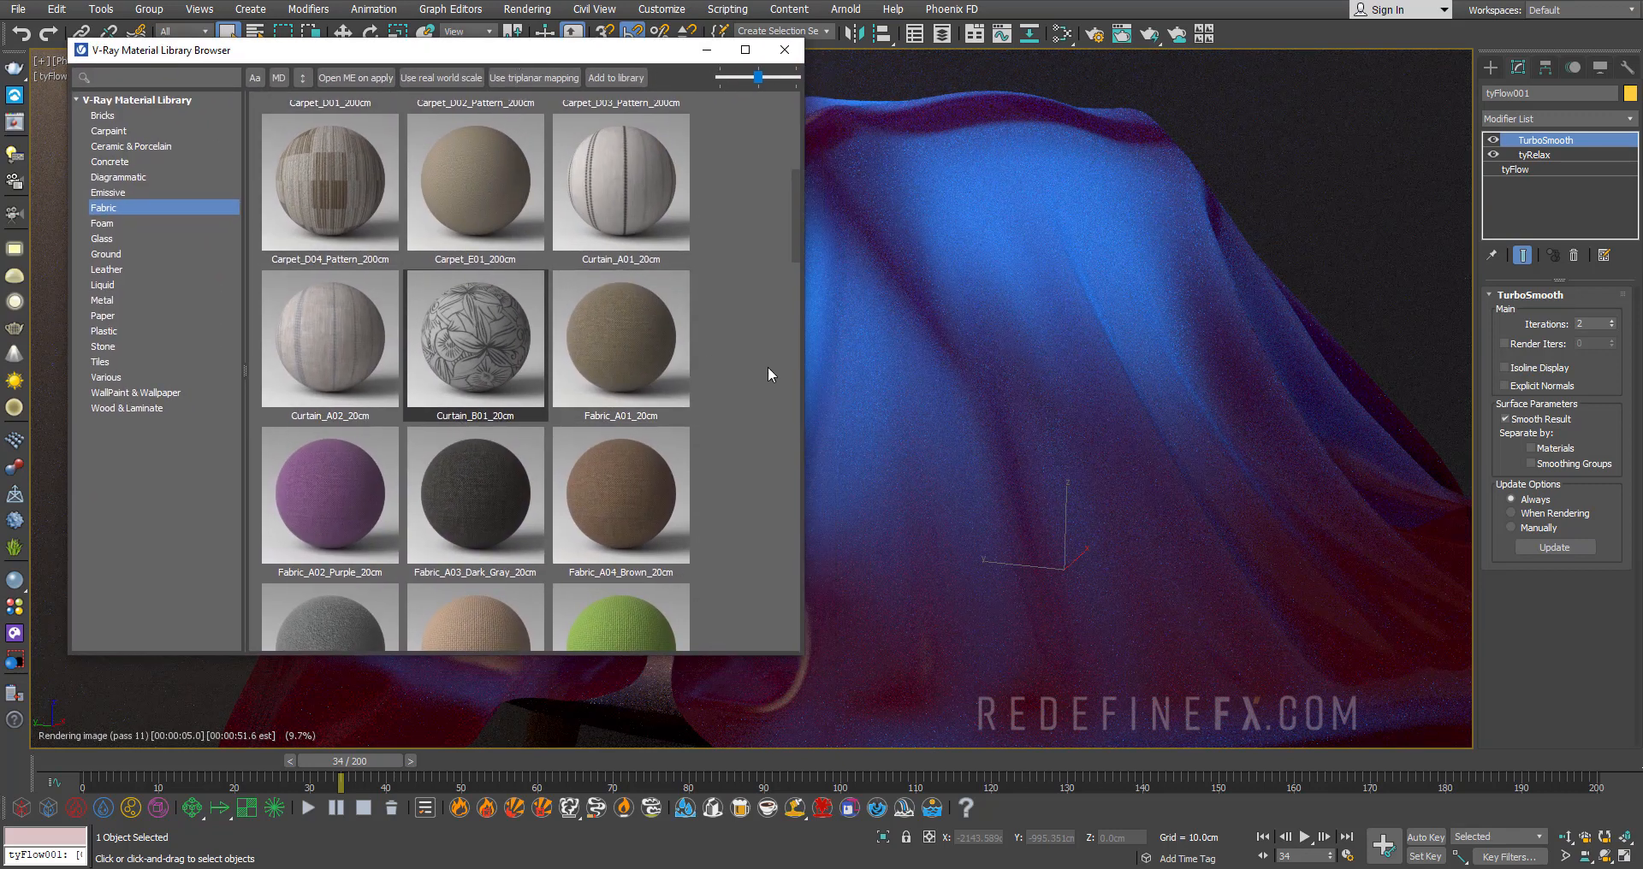
# - Apply the Curtain_B01_20cm fabric from the V-Ray library to the cloth and close the browser
pyautogui.rightClick(474, 339)
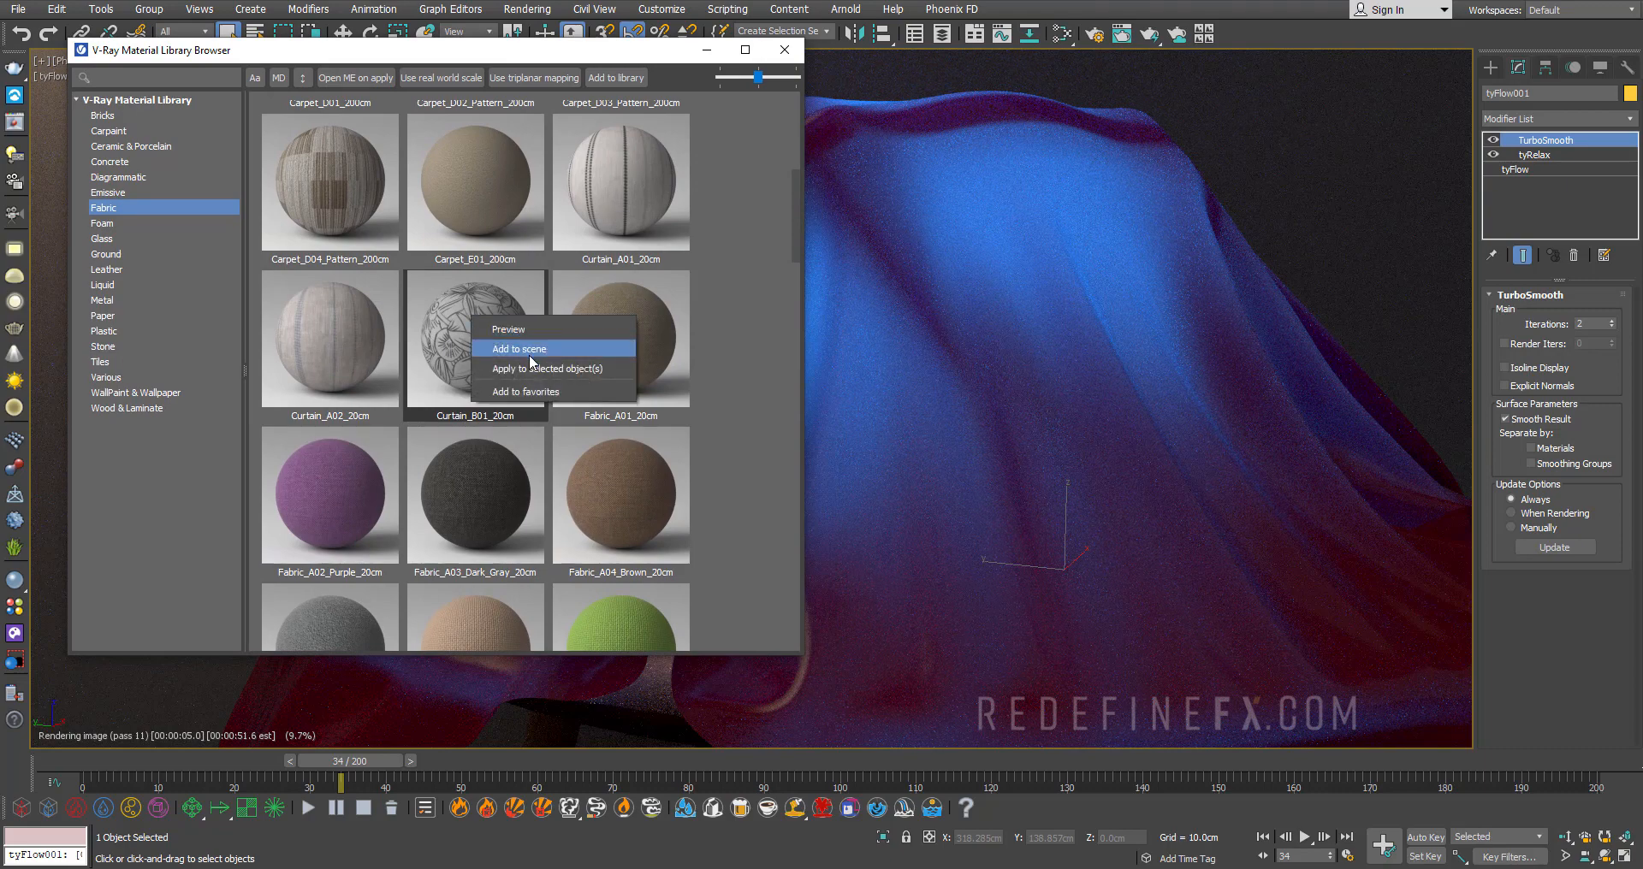
pyautogui.click(520, 349)
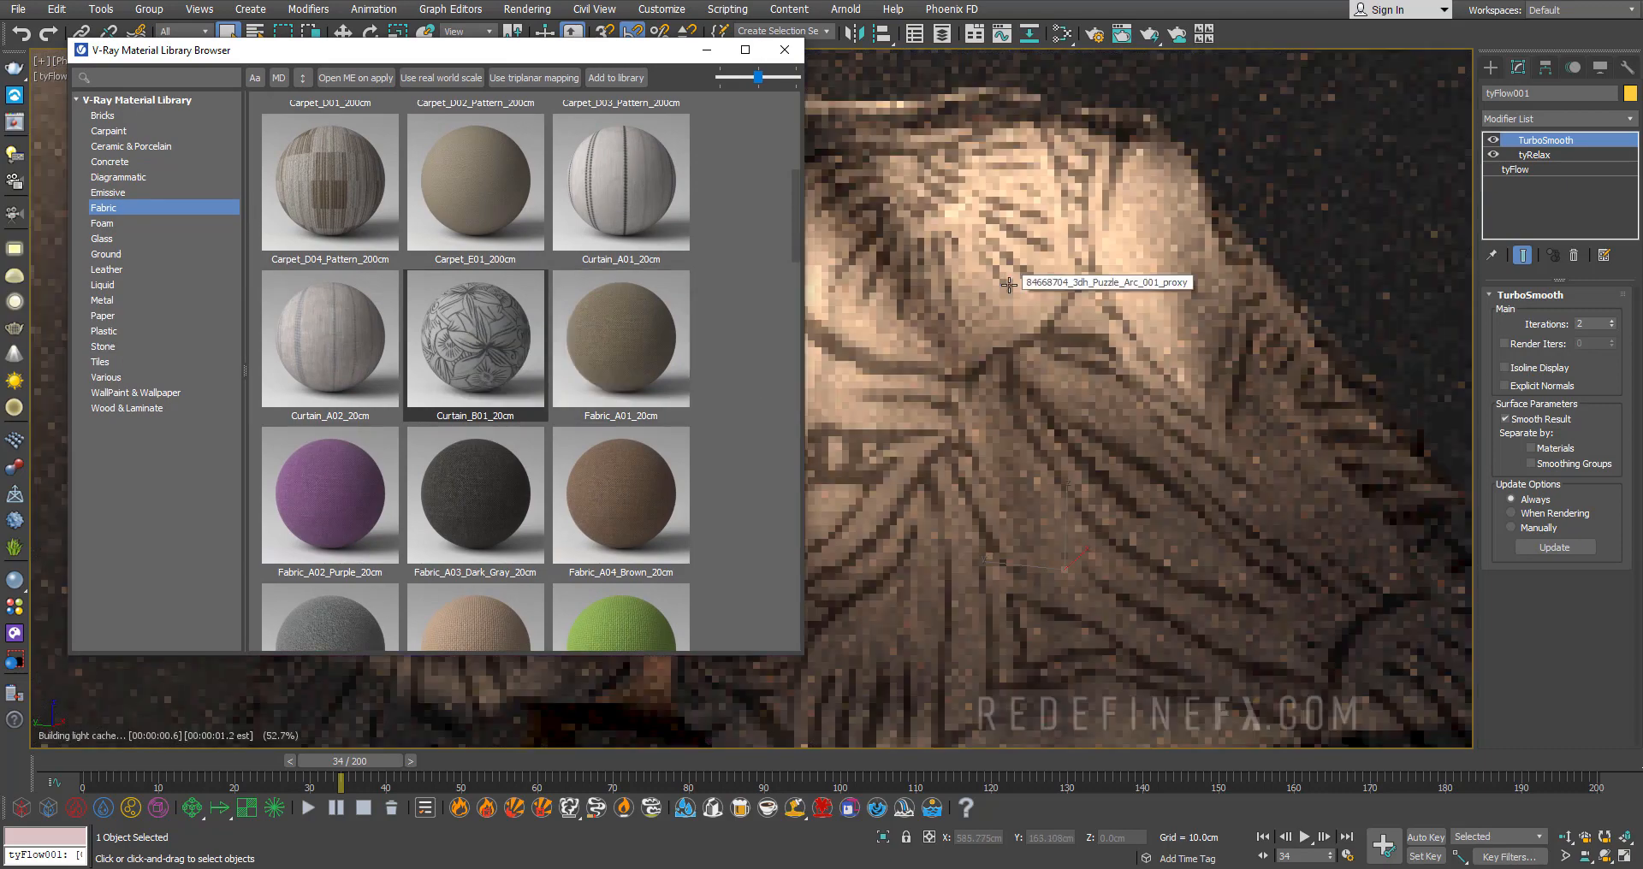
pyautogui.click(782, 50)
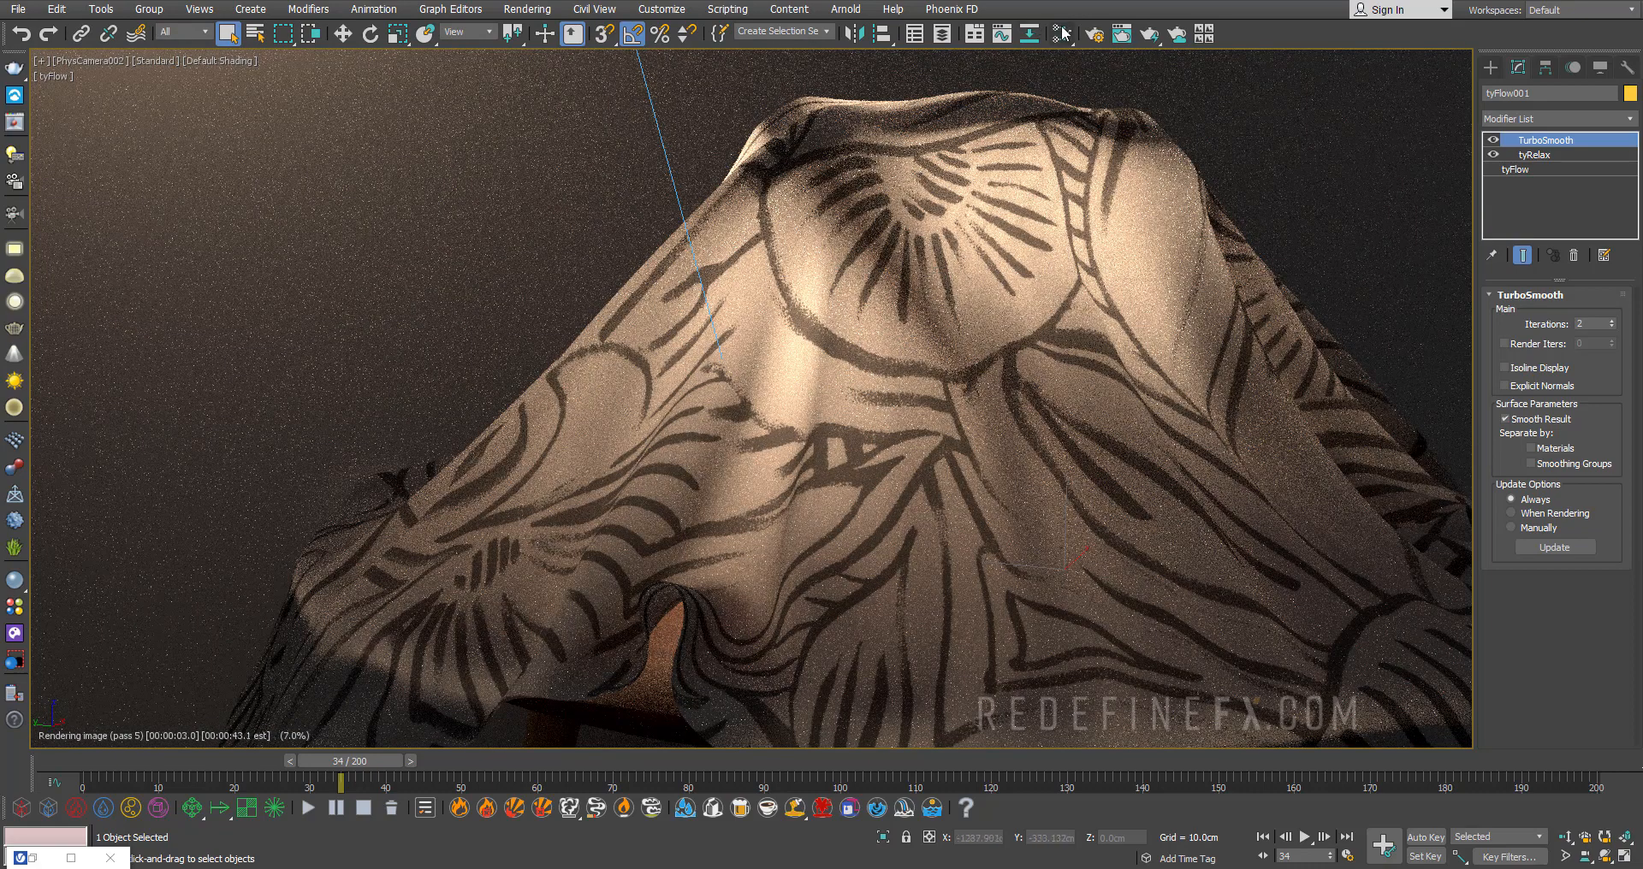
# - Set the floral diffuse VRayBitmap's U and V Tiling to 4.0 for a denser pattern
pyautogui.click(1061, 35)
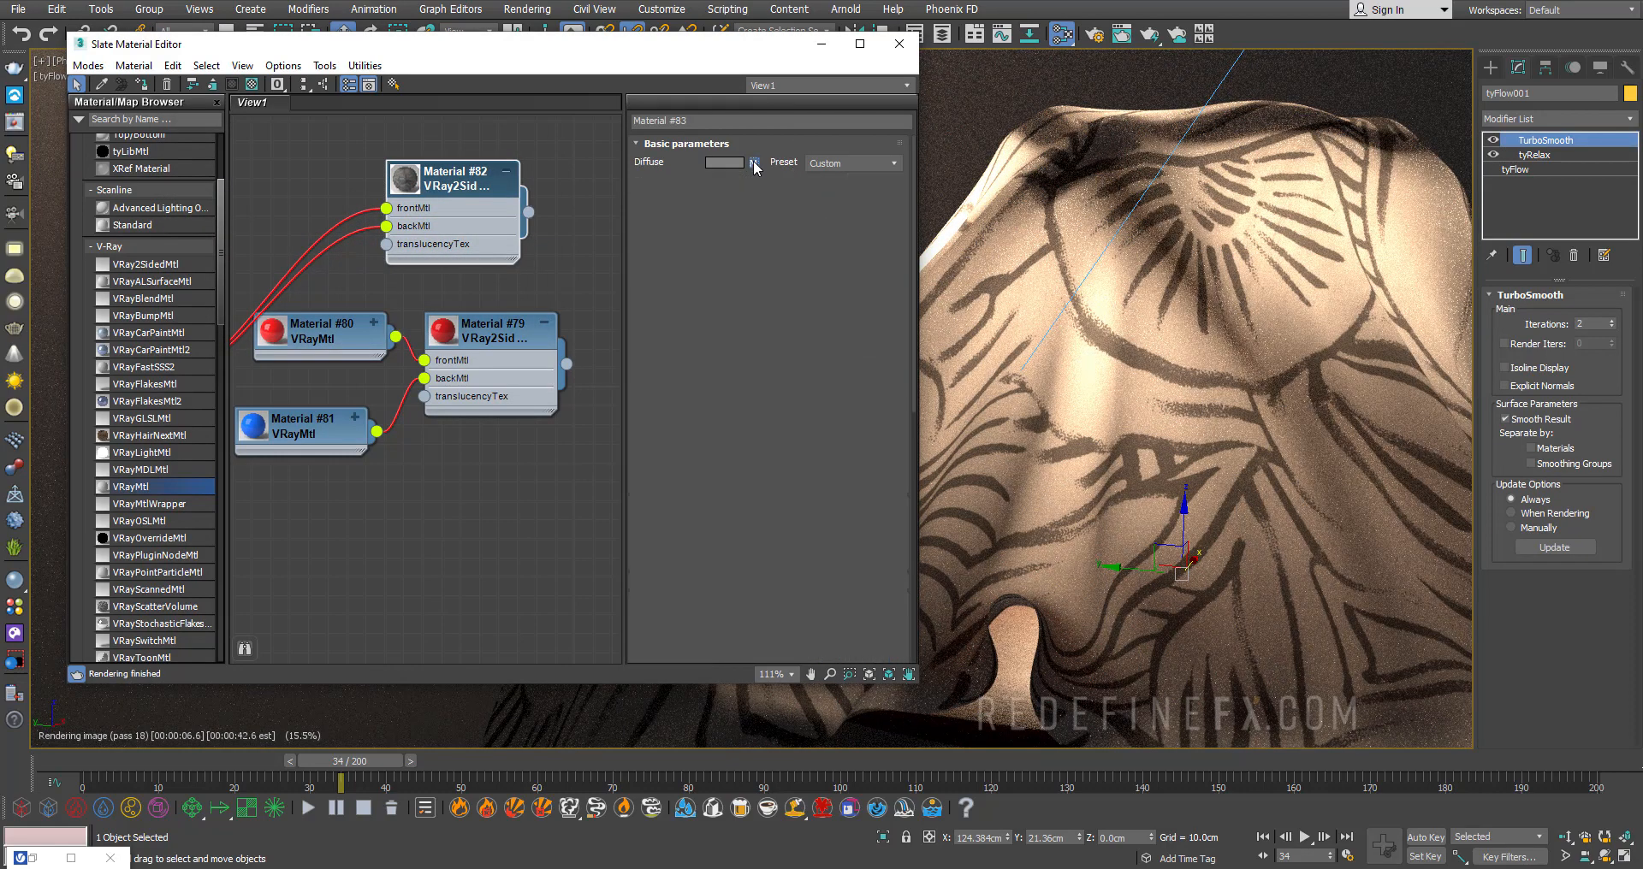
pyautogui.click(755, 162)
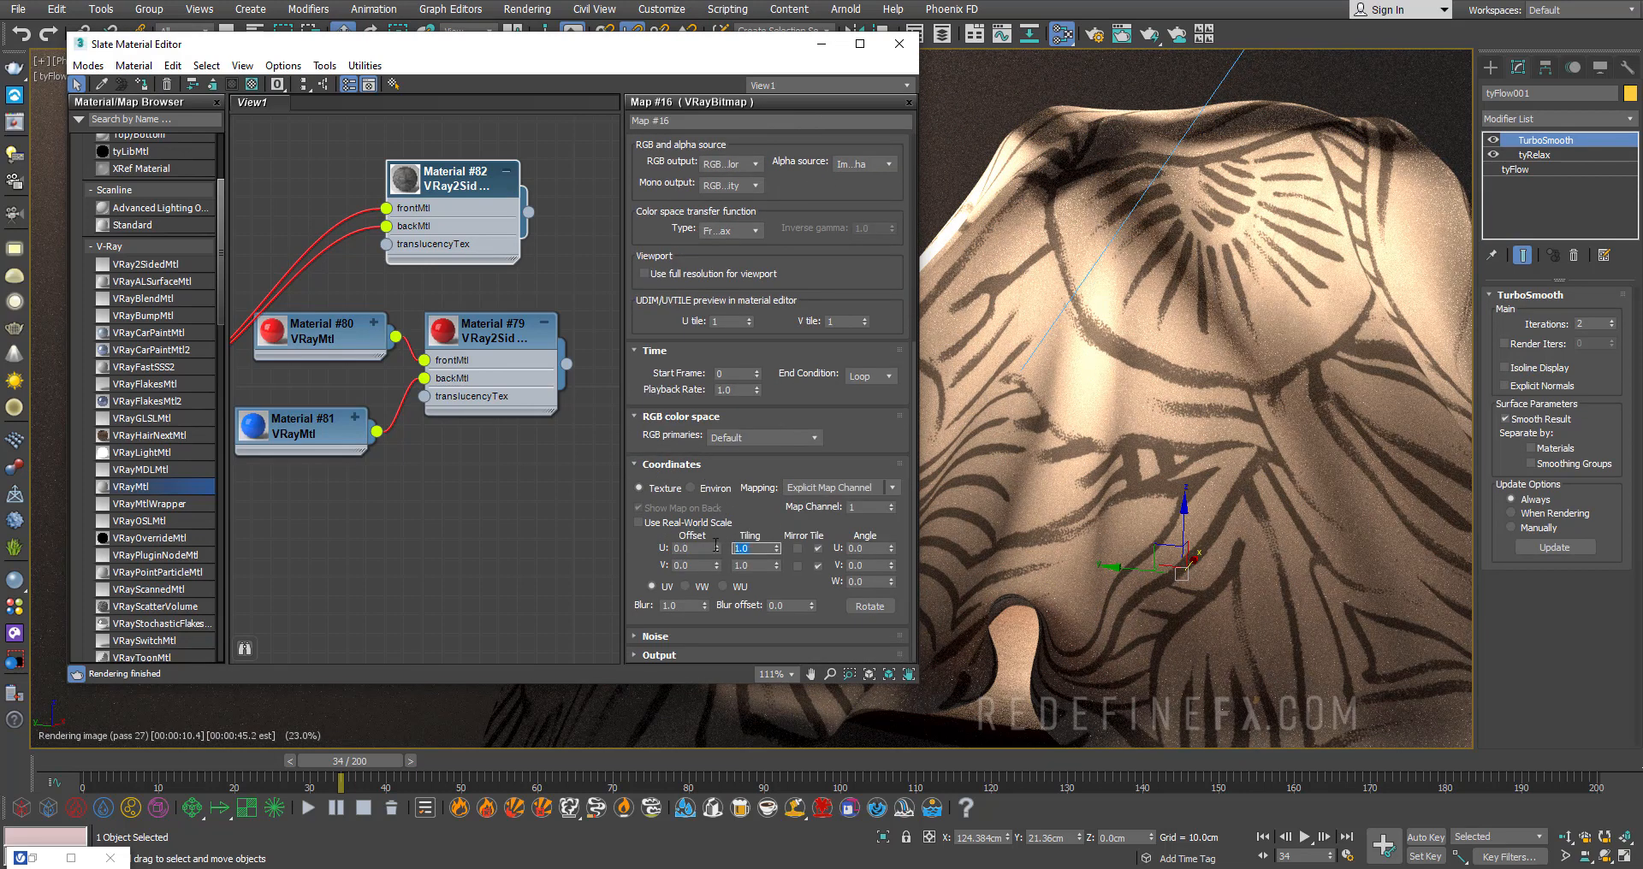
pyautogui.write('4.0')
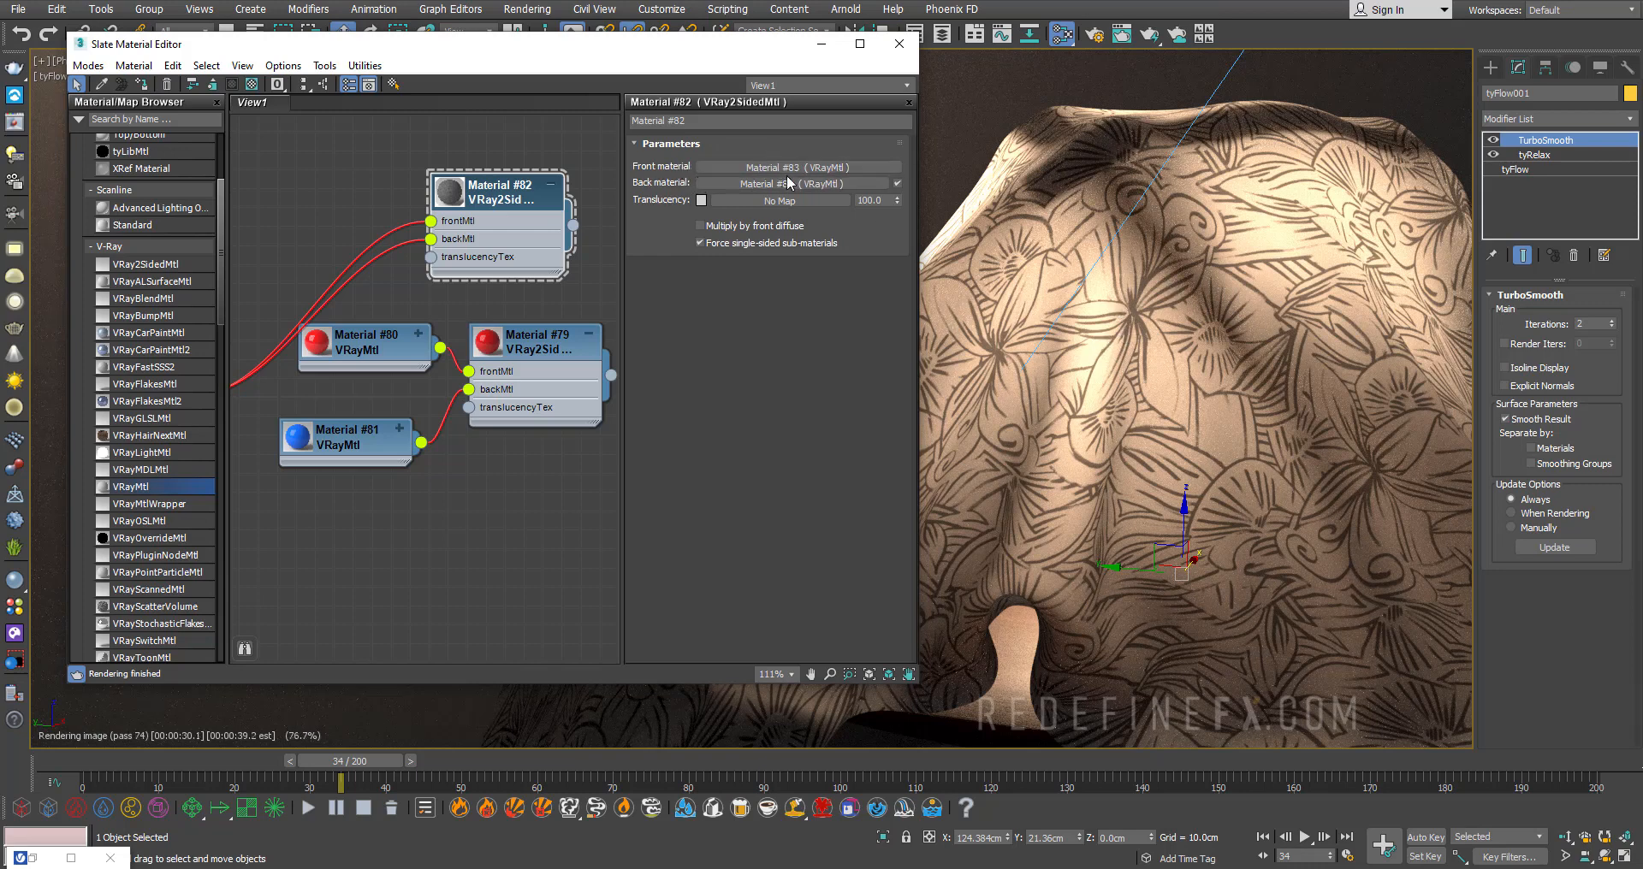
# - Wire blue Material #81 into Material #82's backMtl slot and close the material editor
pyautogui.rightClick(796, 184)
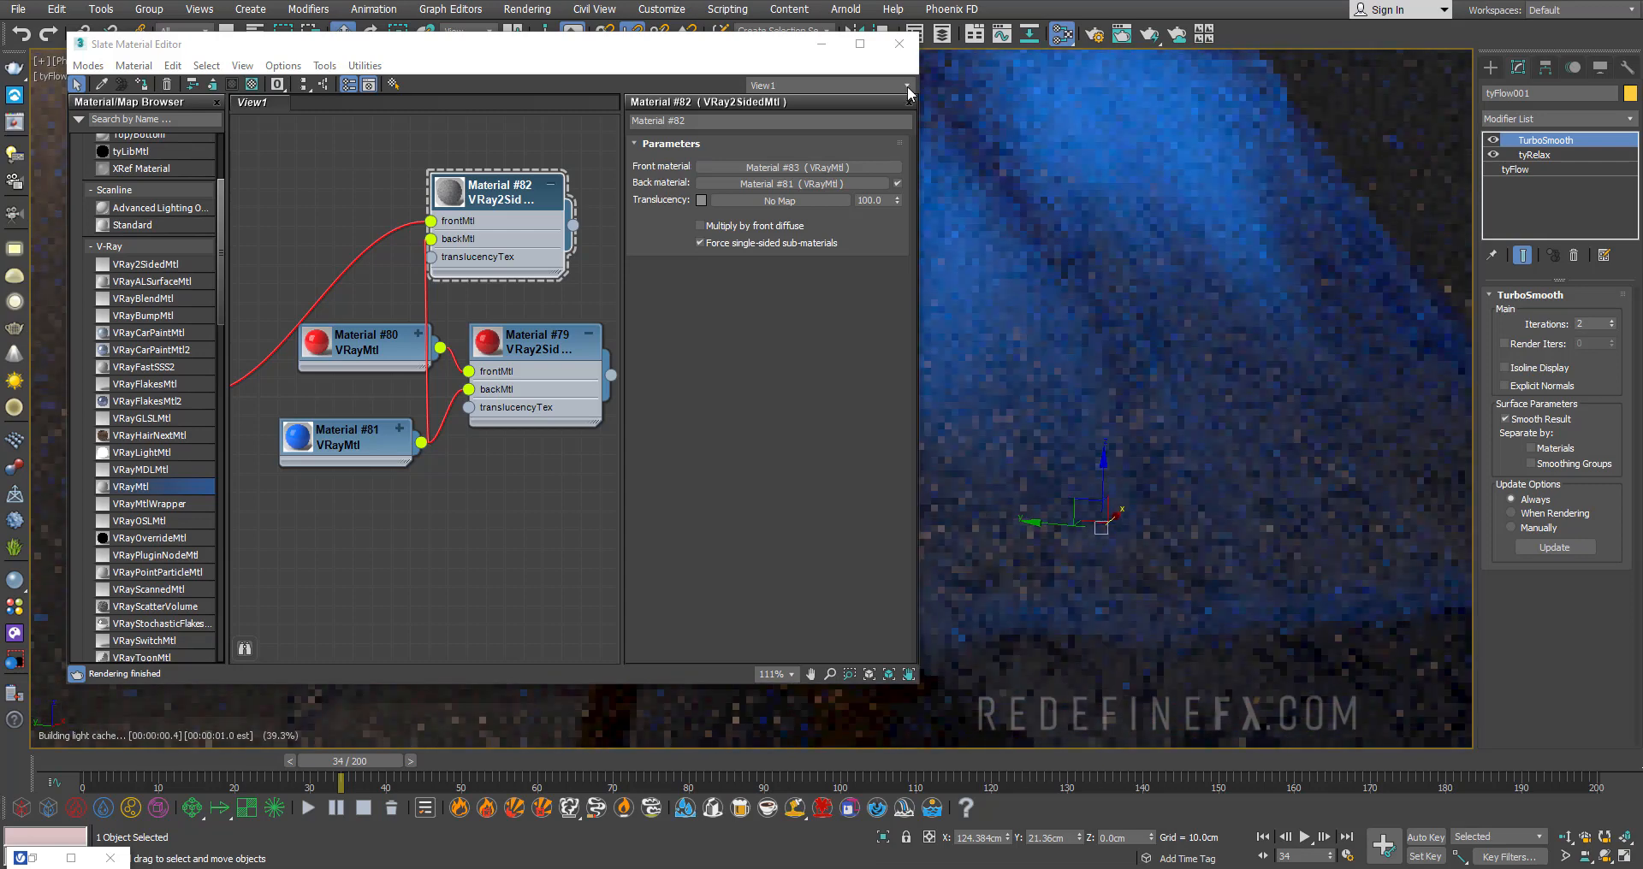
pyautogui.click(899, 42)
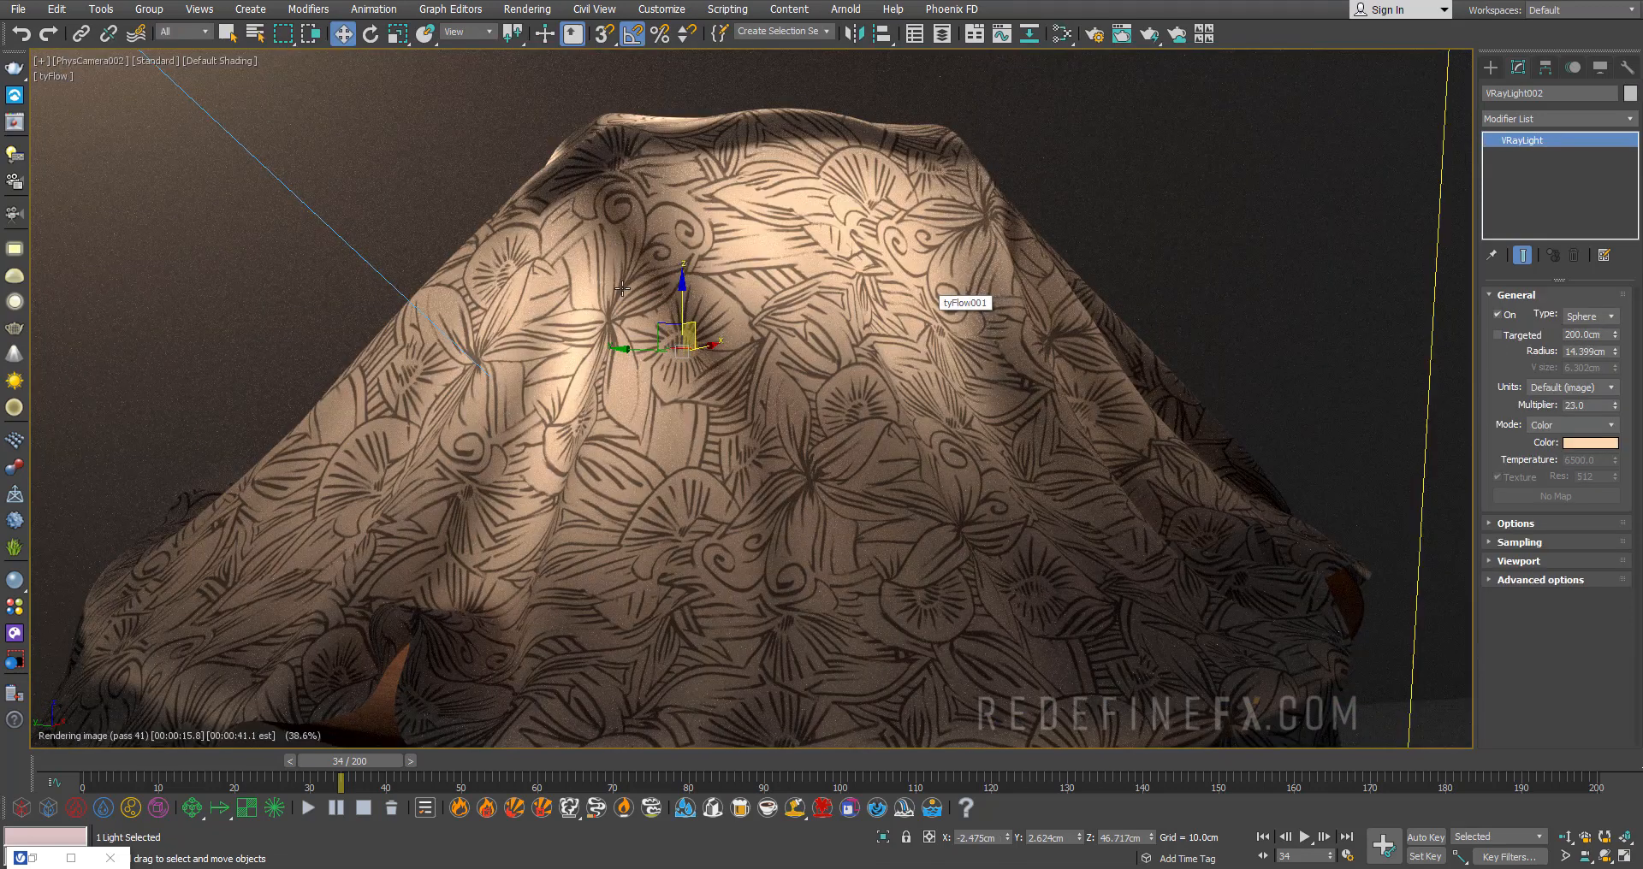
# - Select the VRayLight sphere and raise its Multiplier from 23 to 46
pyautogui.click(1614, 402)
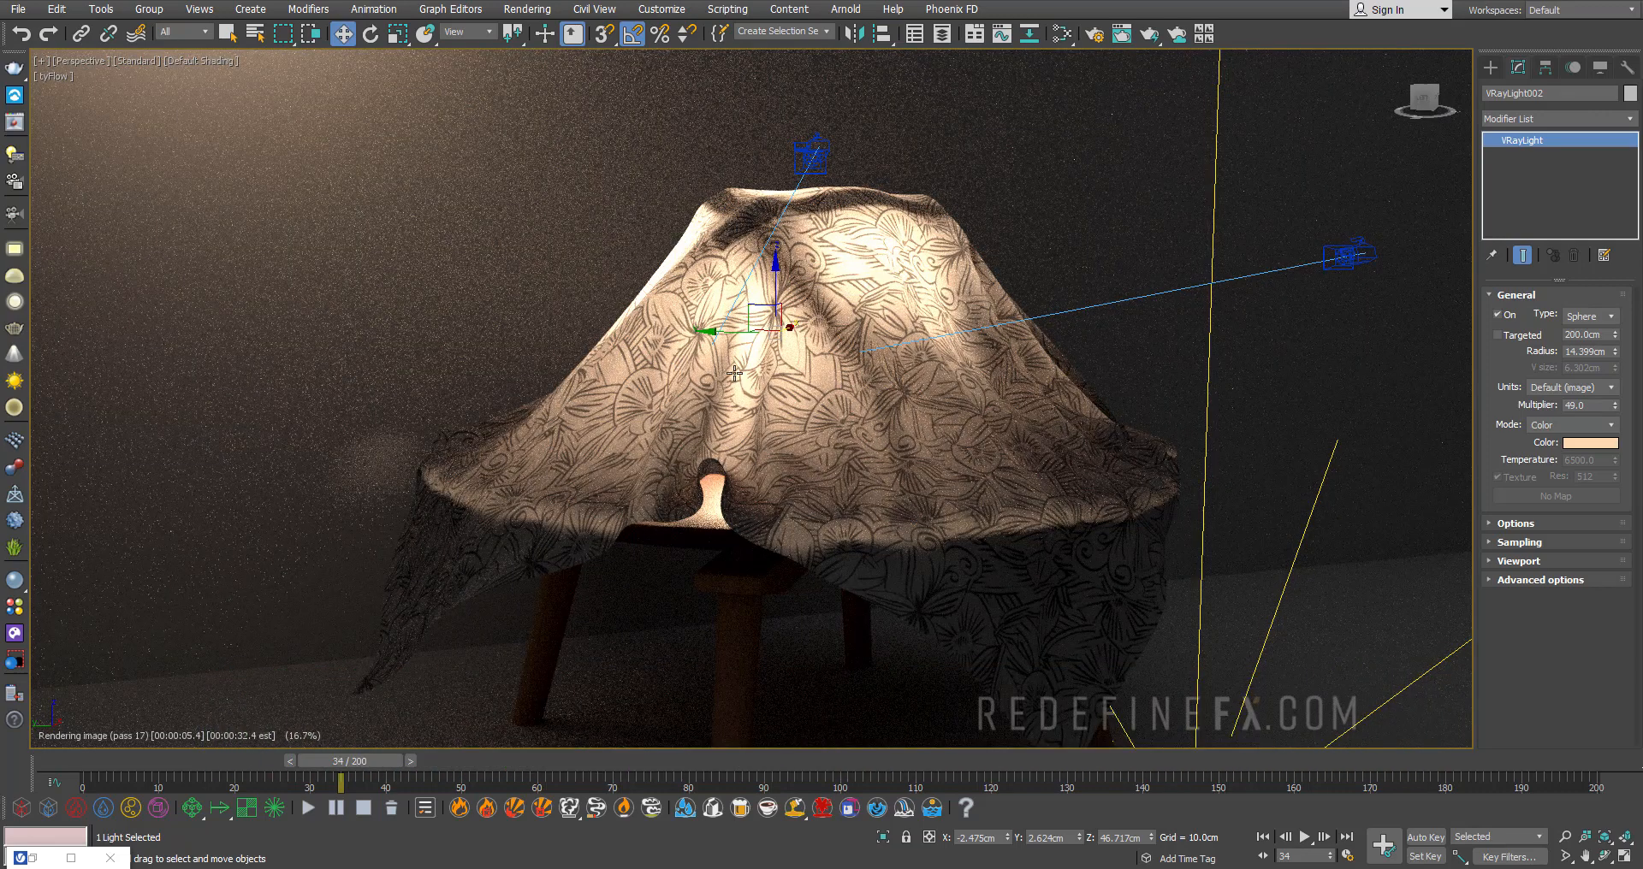
pyautogui.moveTo(567, 293)
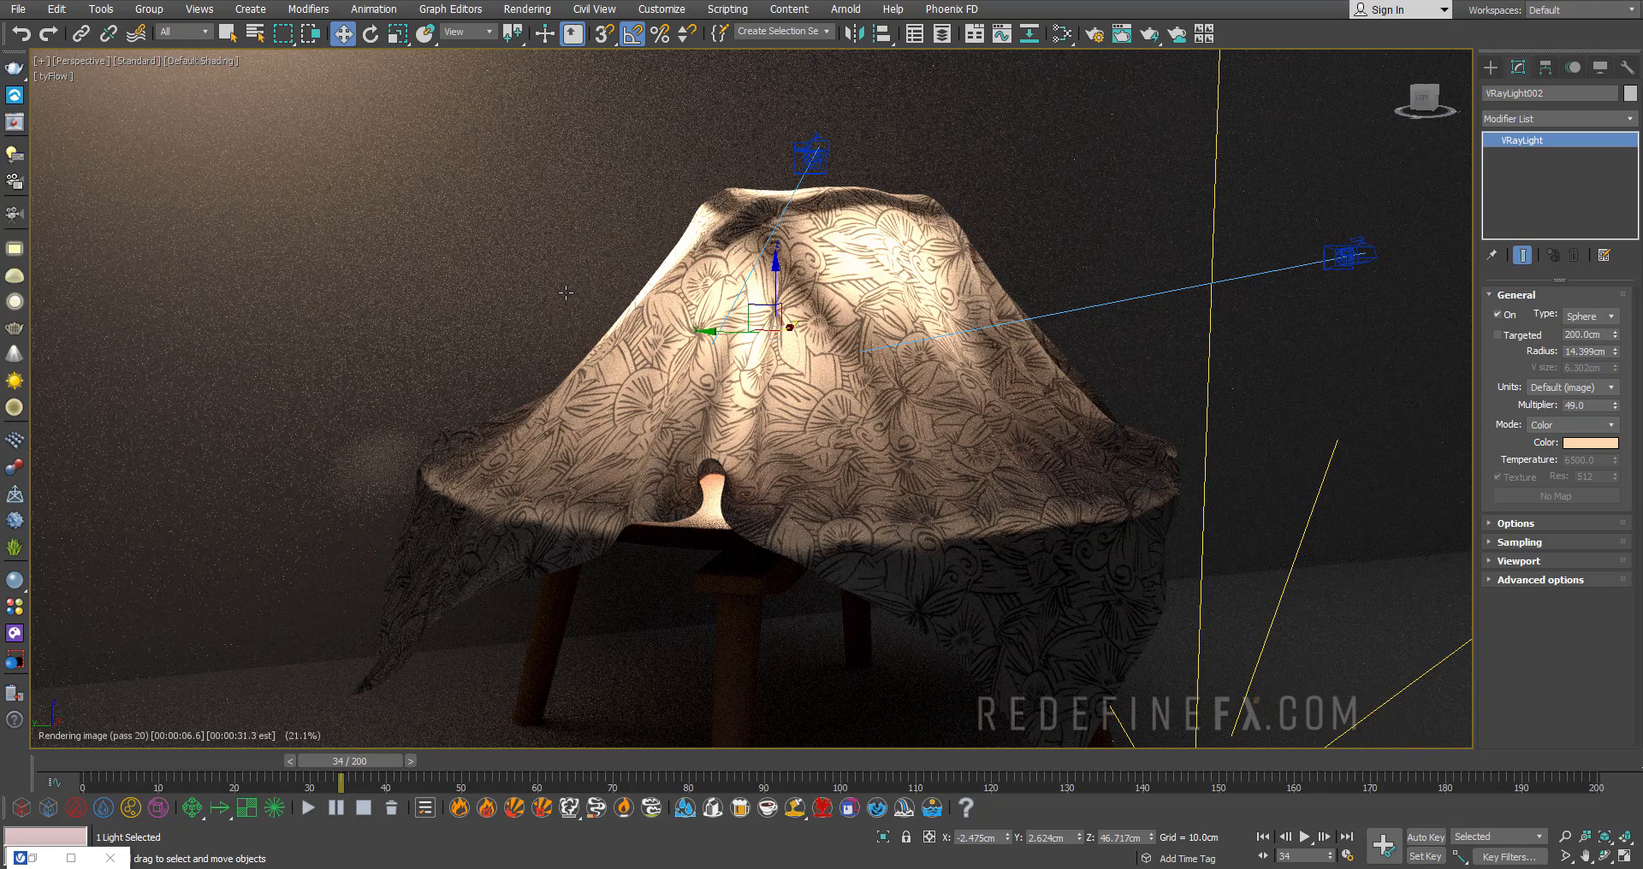